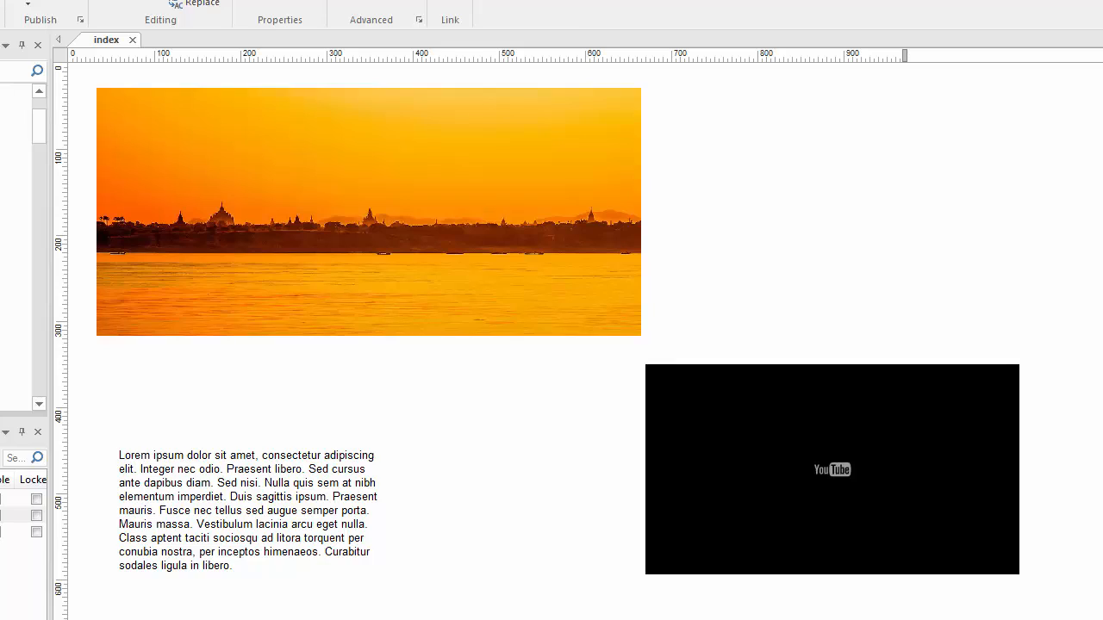
mouse_move(1067, 250)
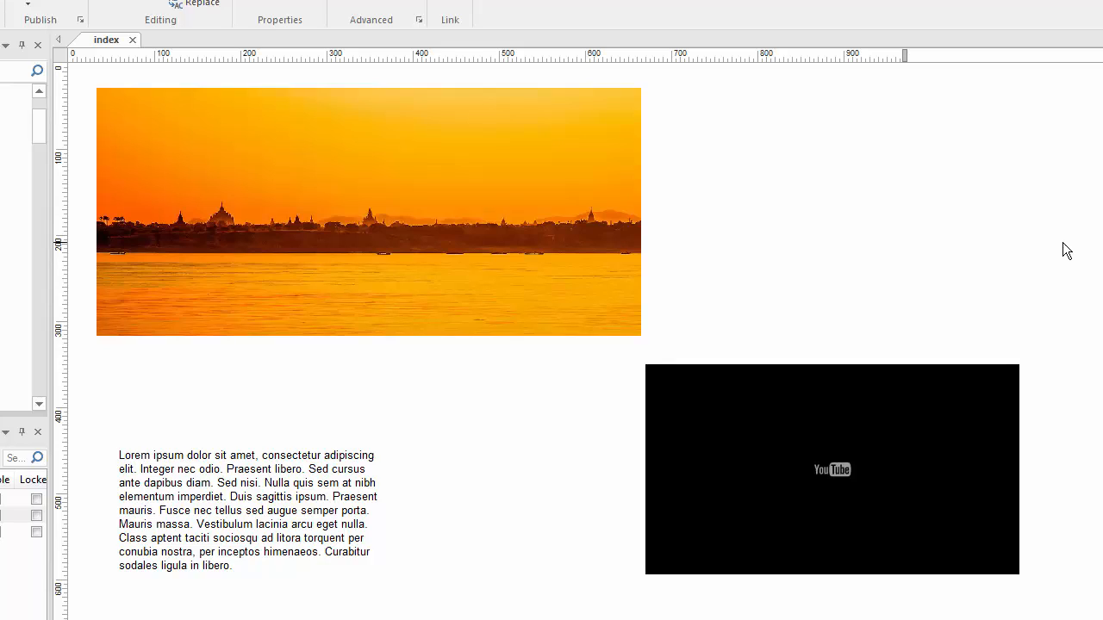
mouse_move(987, 258)
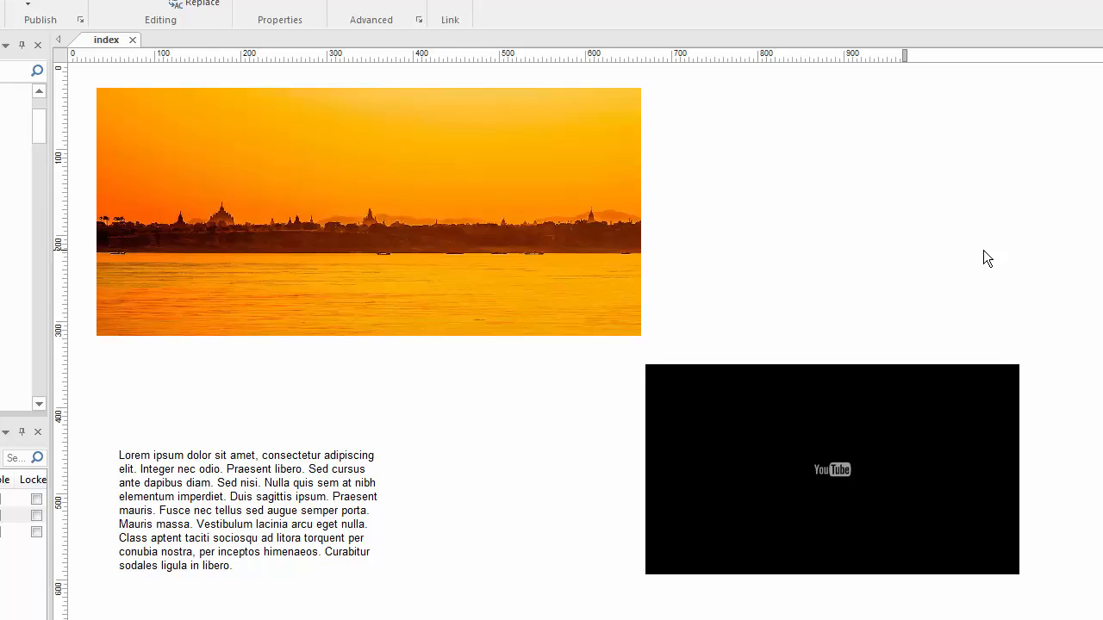
mouse_move(939, 258)
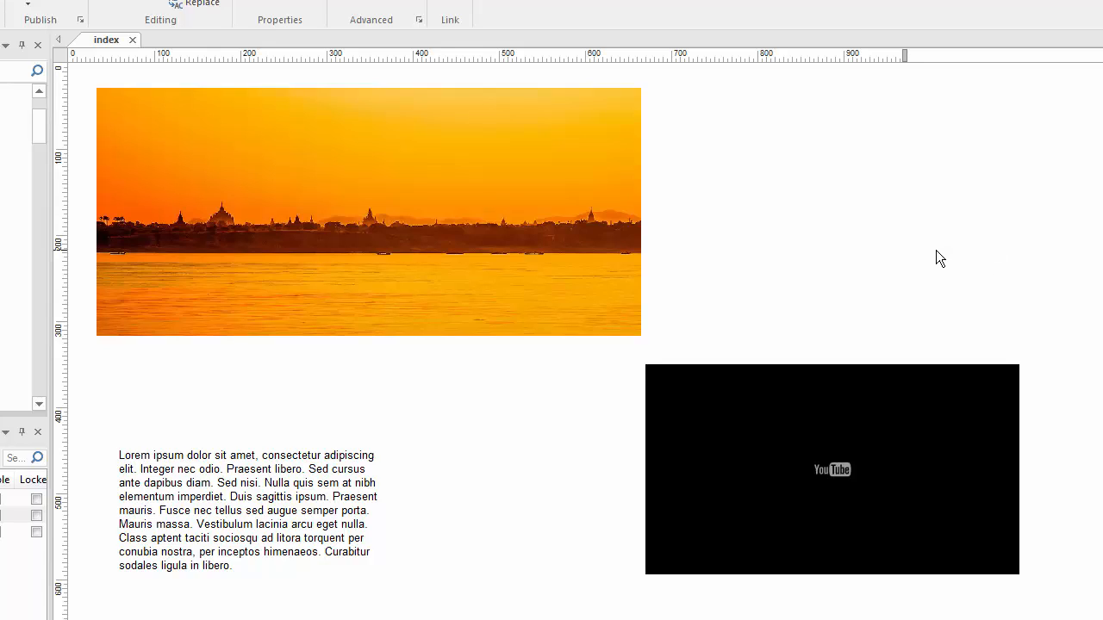
mouse_move(938, 259)
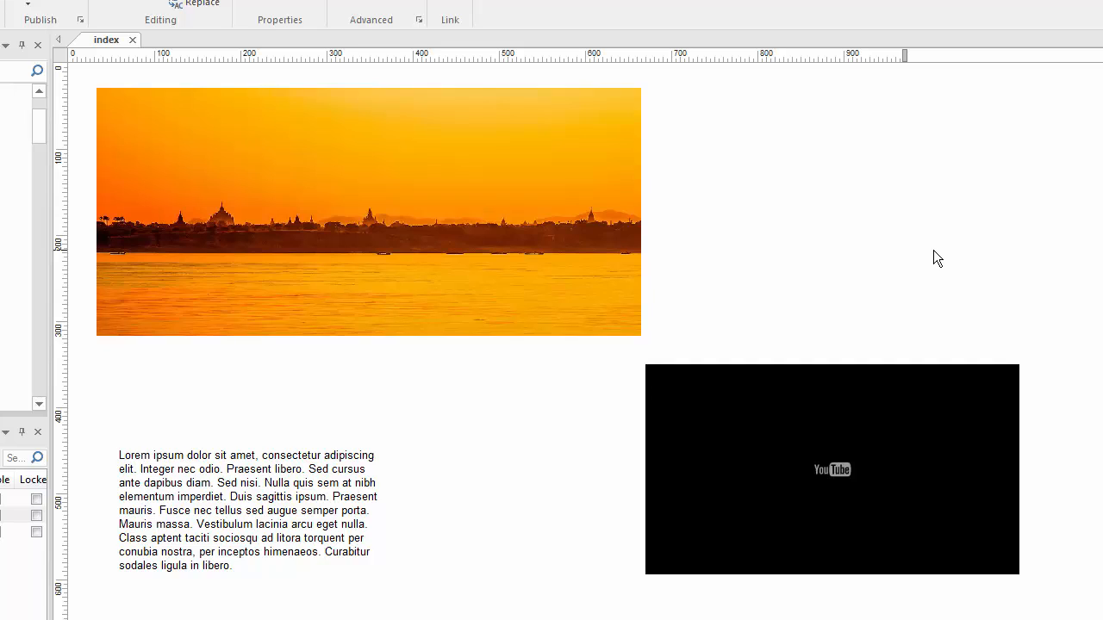
mouse_move(918, 278)
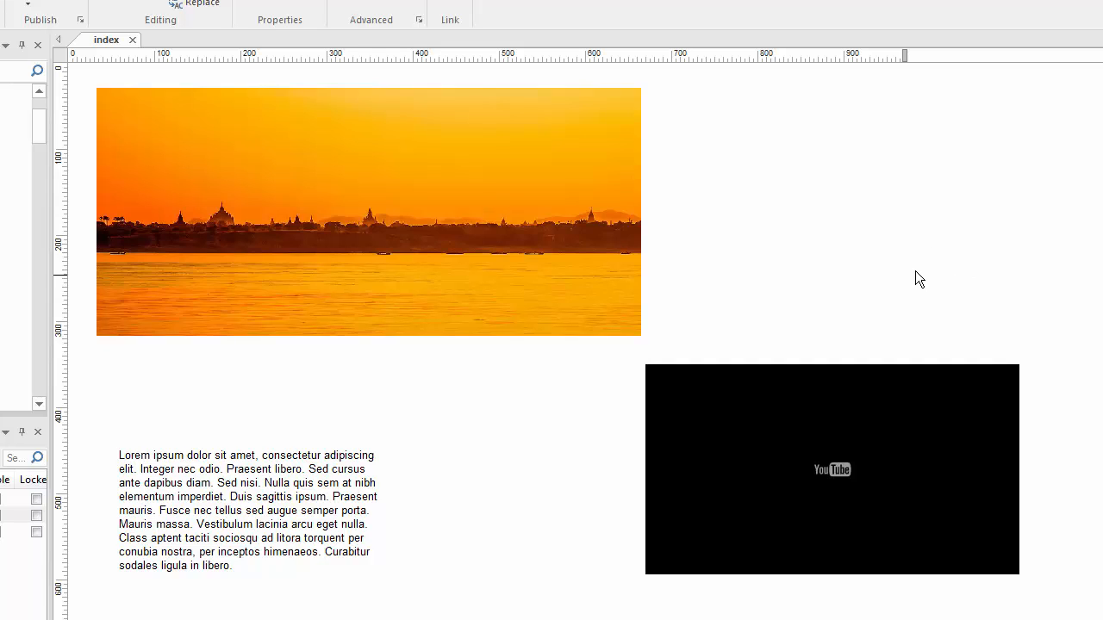
Grab the lorem ipsum text block to move it up and to the right.
left_click(369, 211)
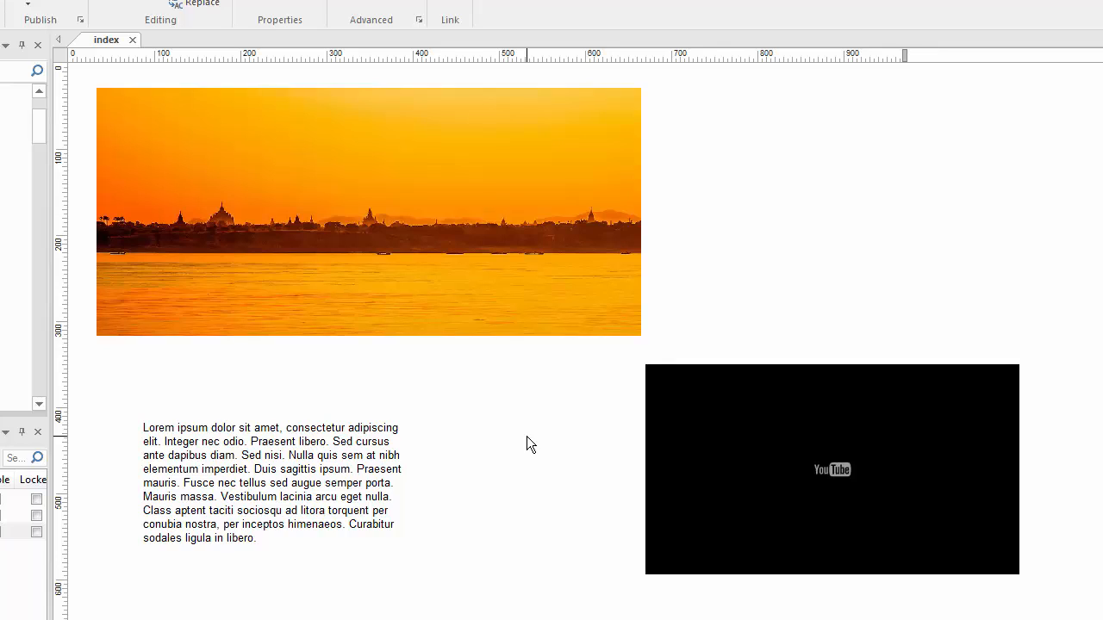
mouse_move(496, 411)
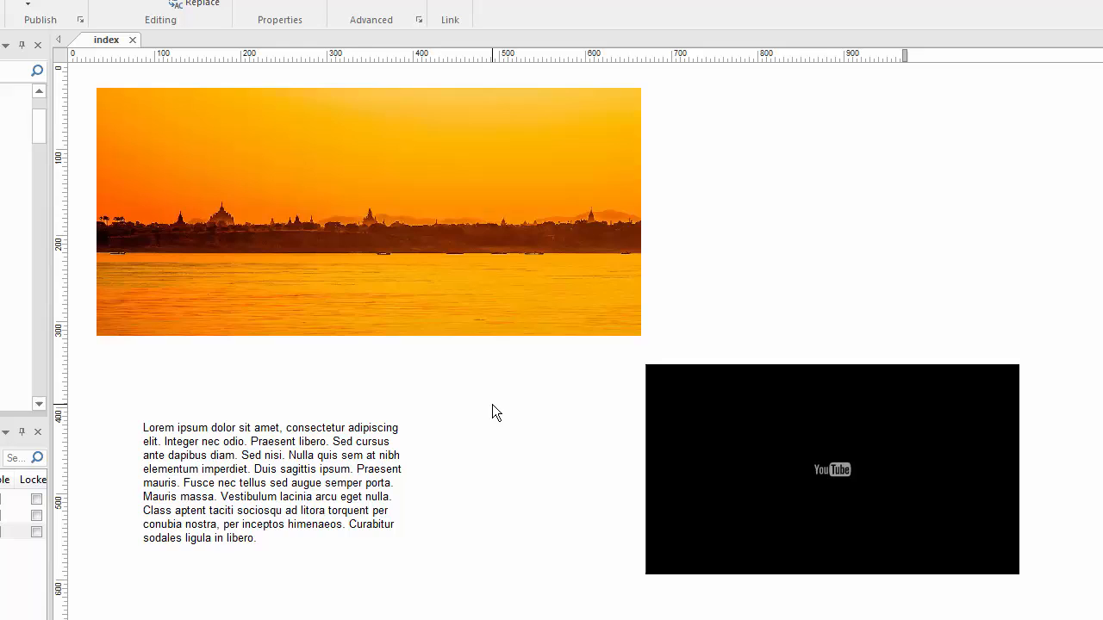
mouse_move(497, 407)
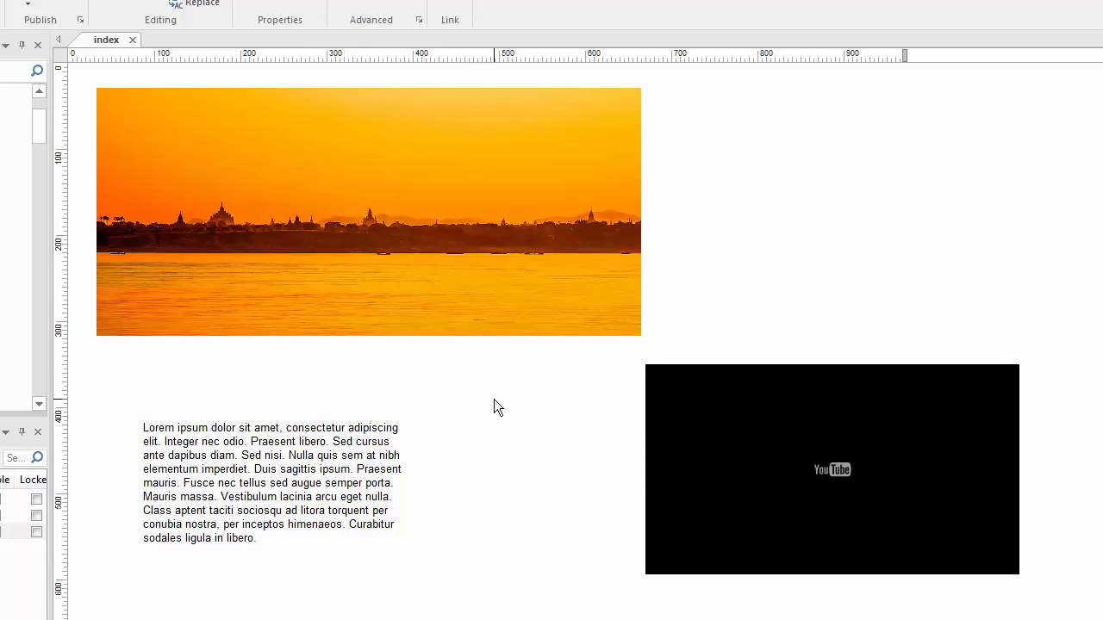
Open the sunset image's Image dialog and re-select bagan-701006_1280.jpg as its file.
double_click(369, 211)
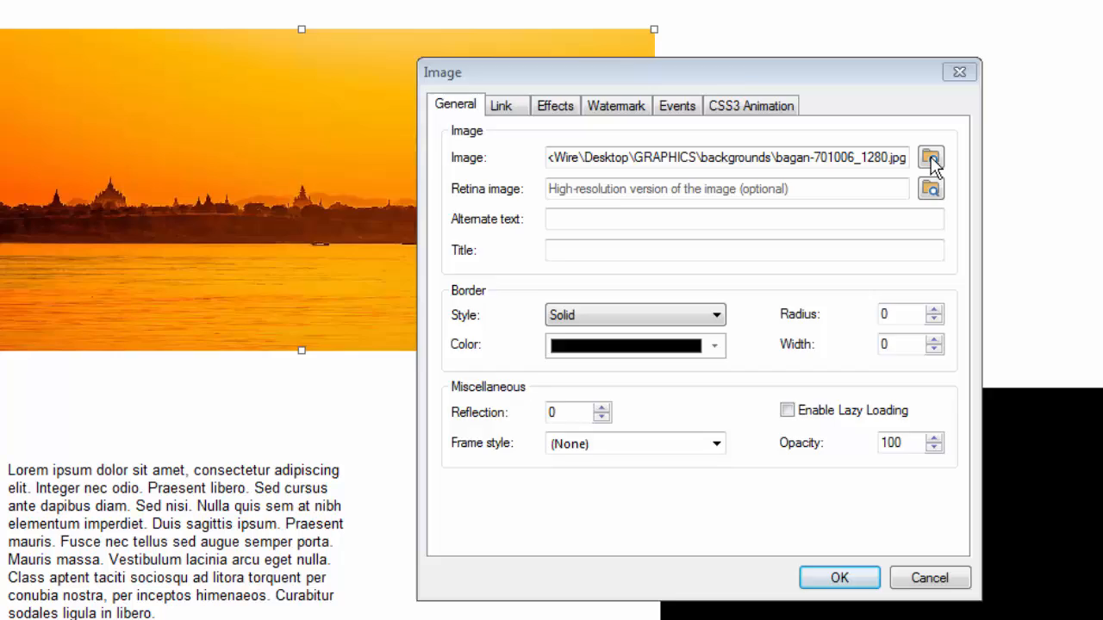
left_click(930, 157)
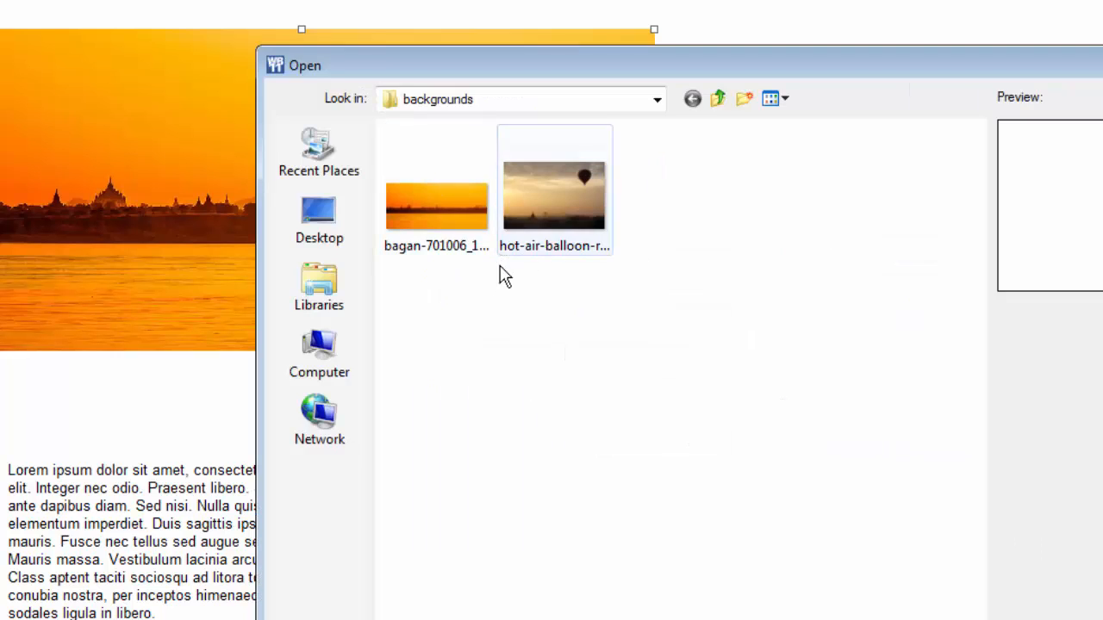
double_click(436, 205)
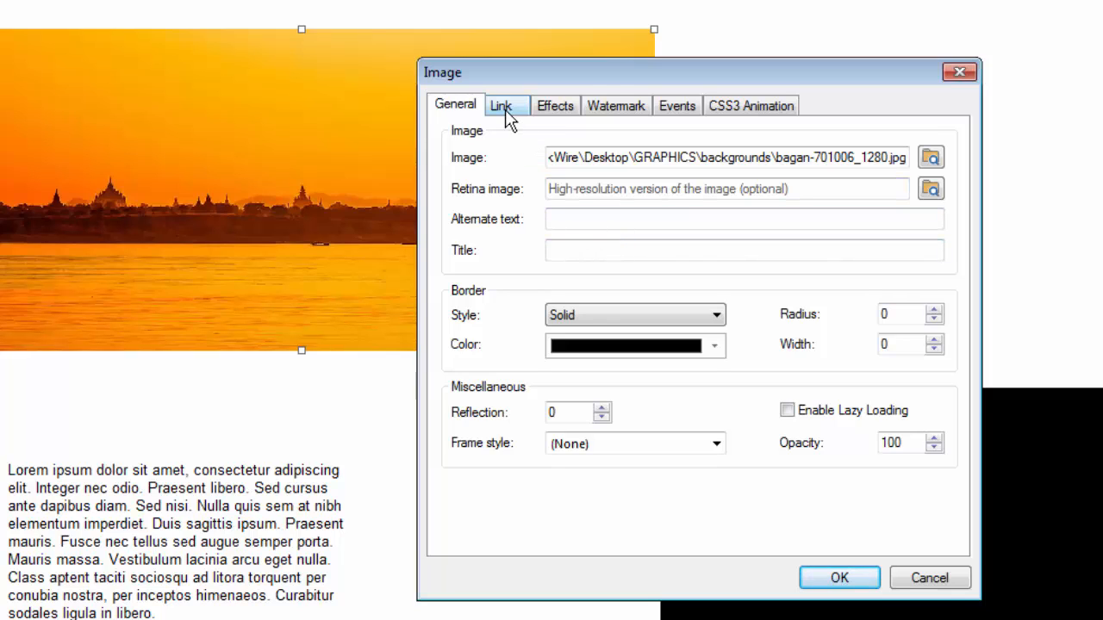
Review the image's Link and Effects settings, then cancel the dialog unchanged.
left_click(501, 105)
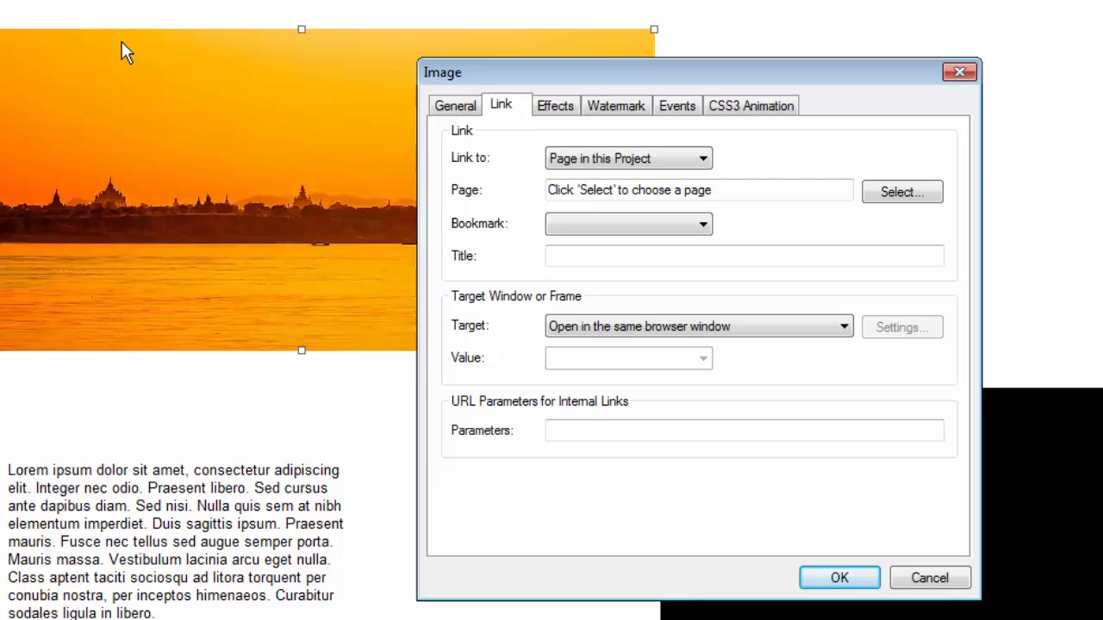
mouse_move(362, 186)
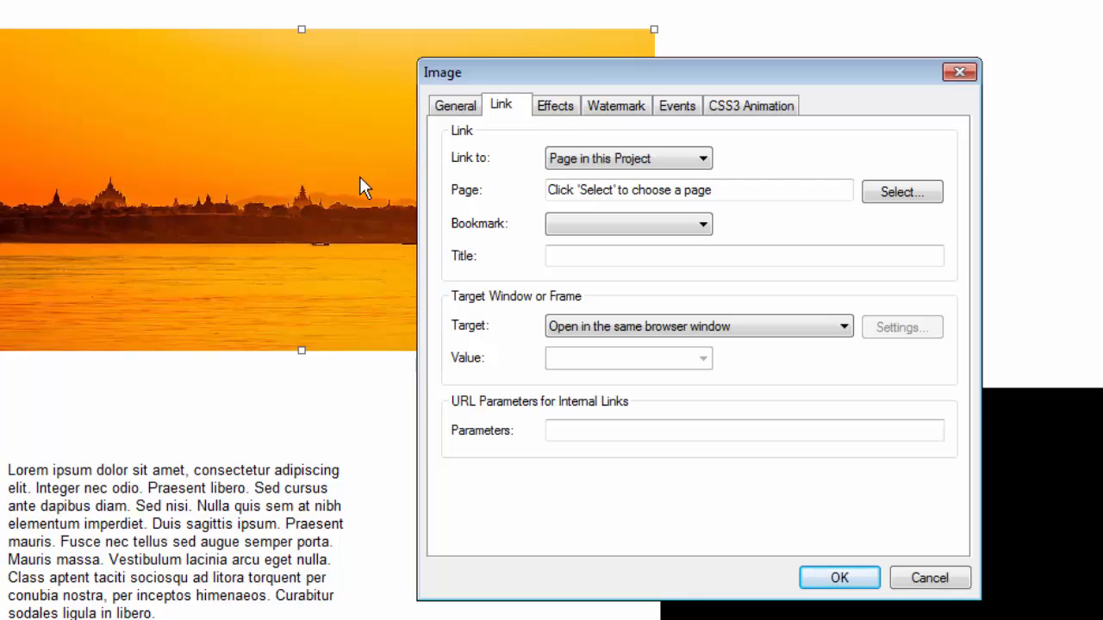
left_click(555, 105)
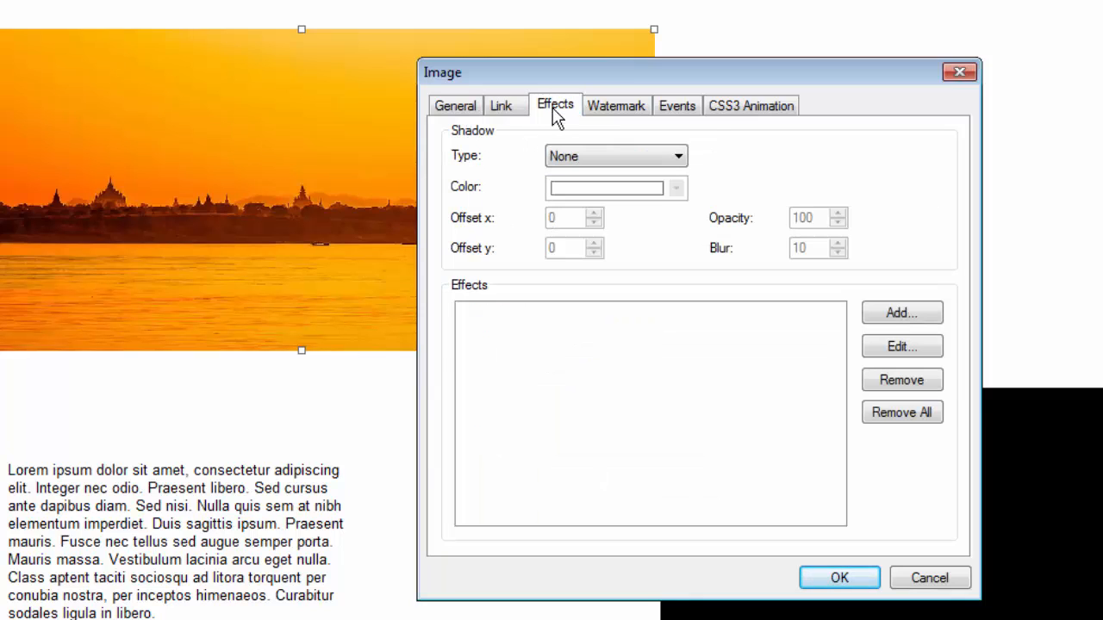
mouse_move(616, 116)
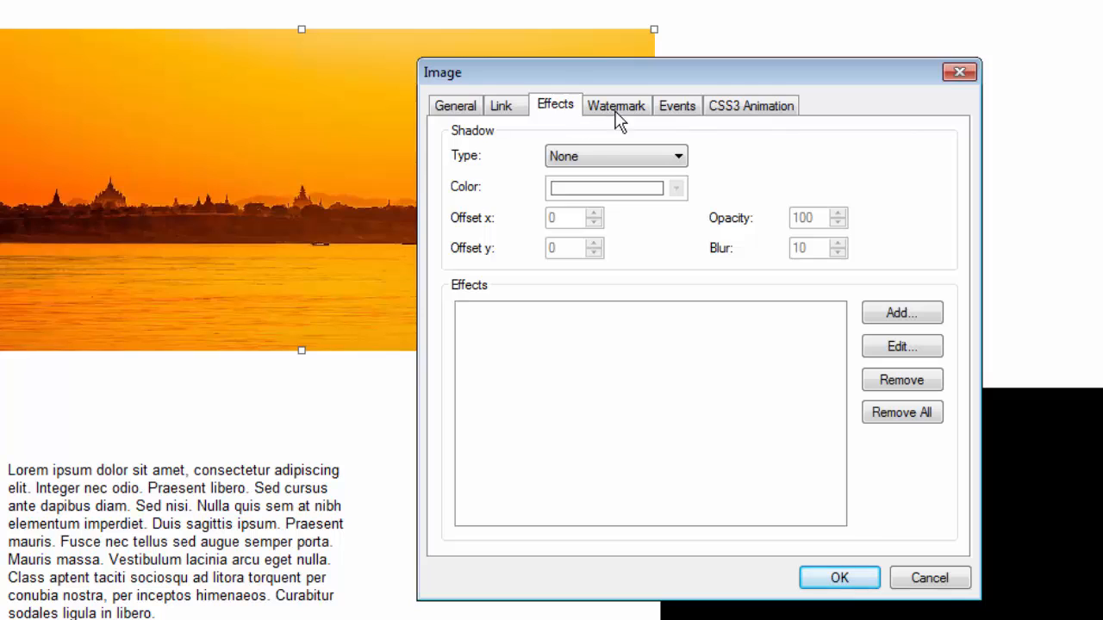
mouse_move(489, 93)
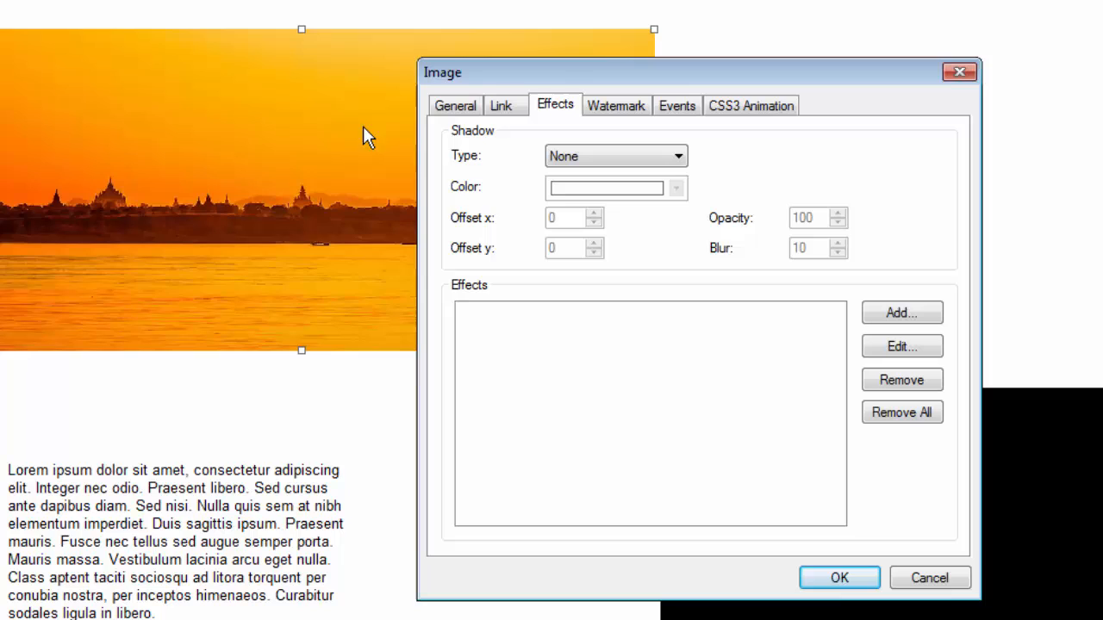
mouse_move(929, 577)
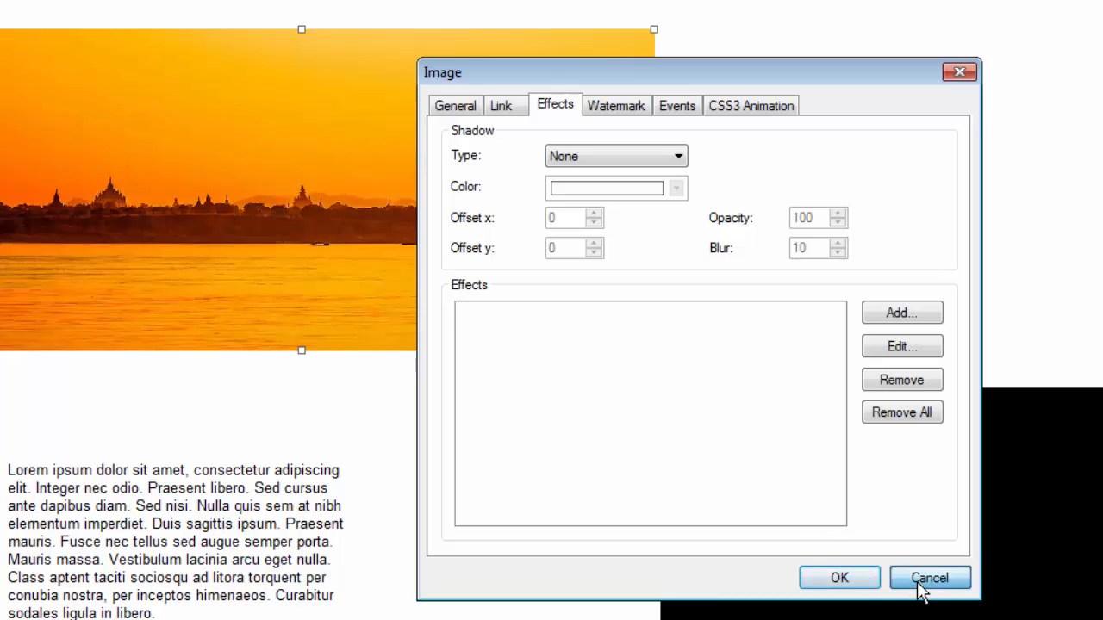
left_click(929, 577)
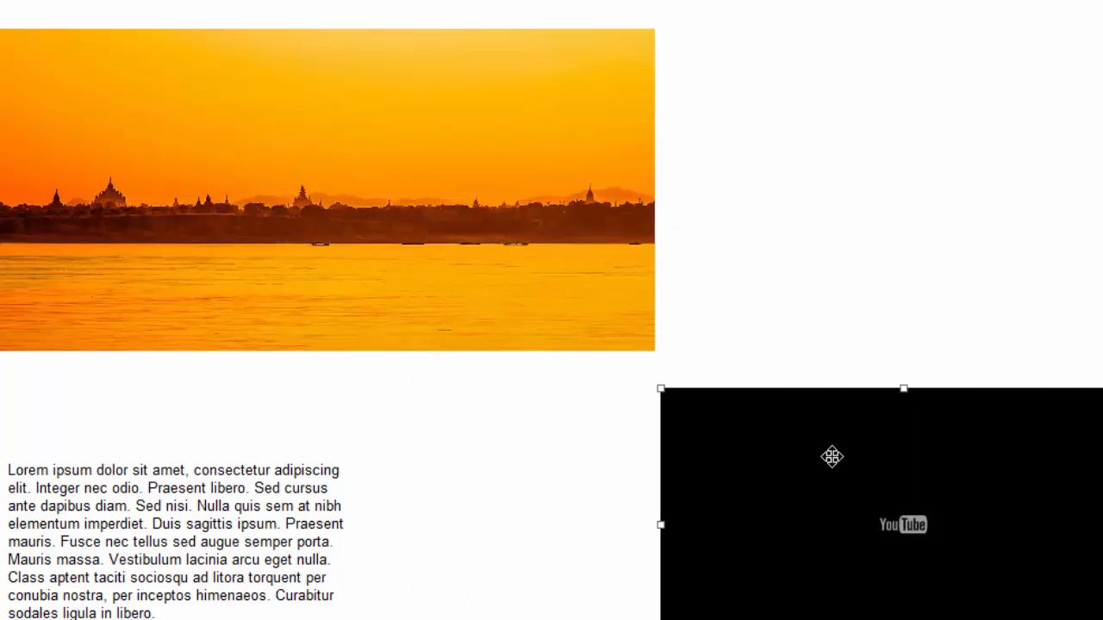
double_click(832, 457)
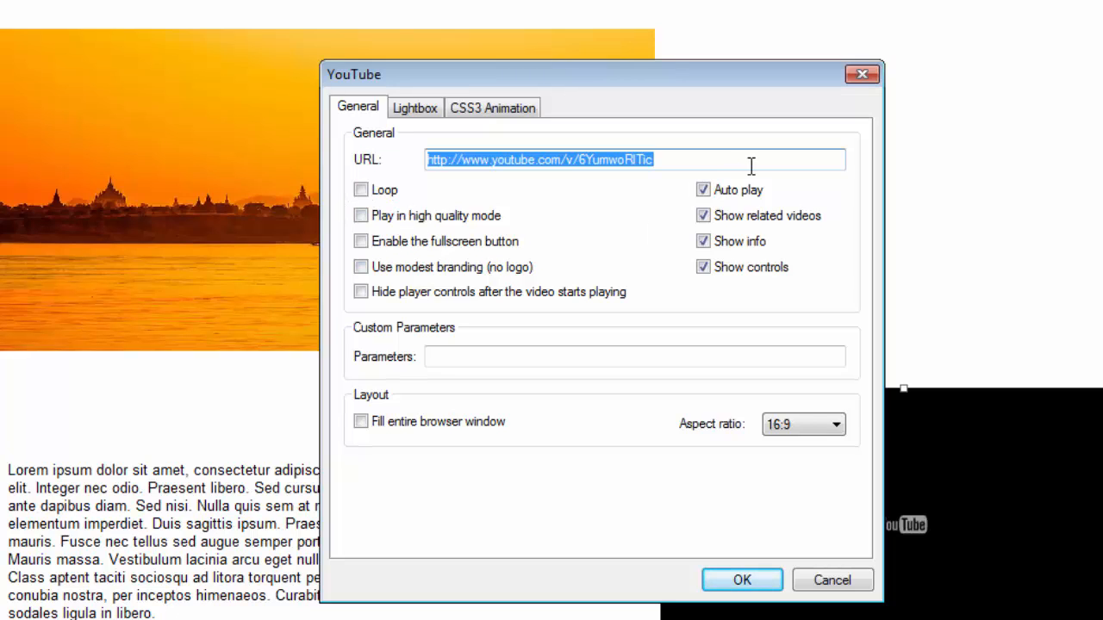
mouse_move(538, 203)
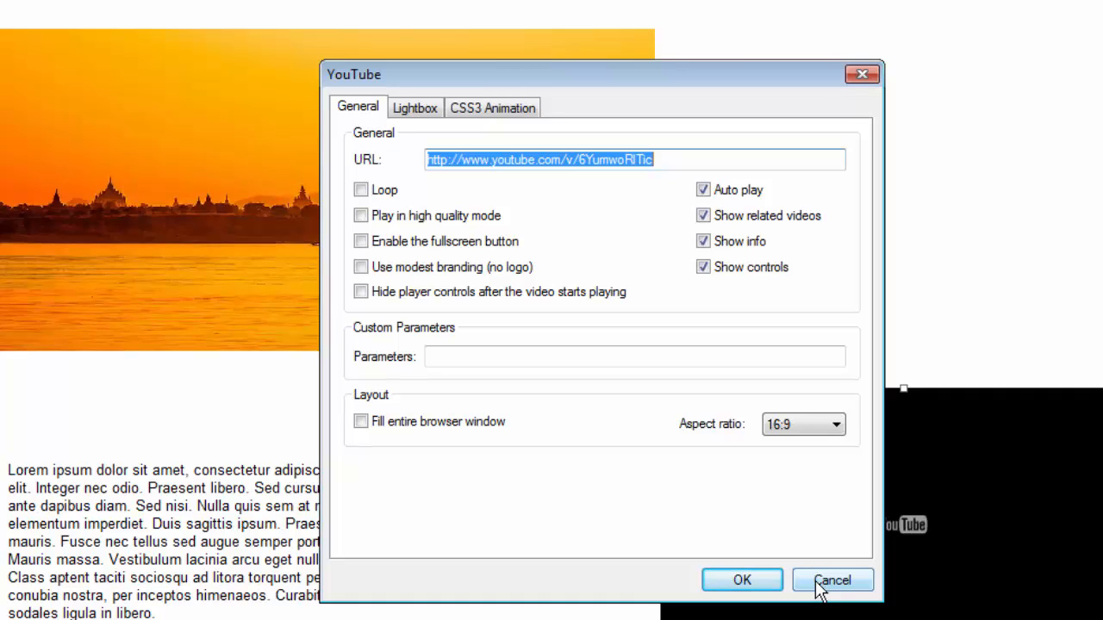
left_click(831, 580)
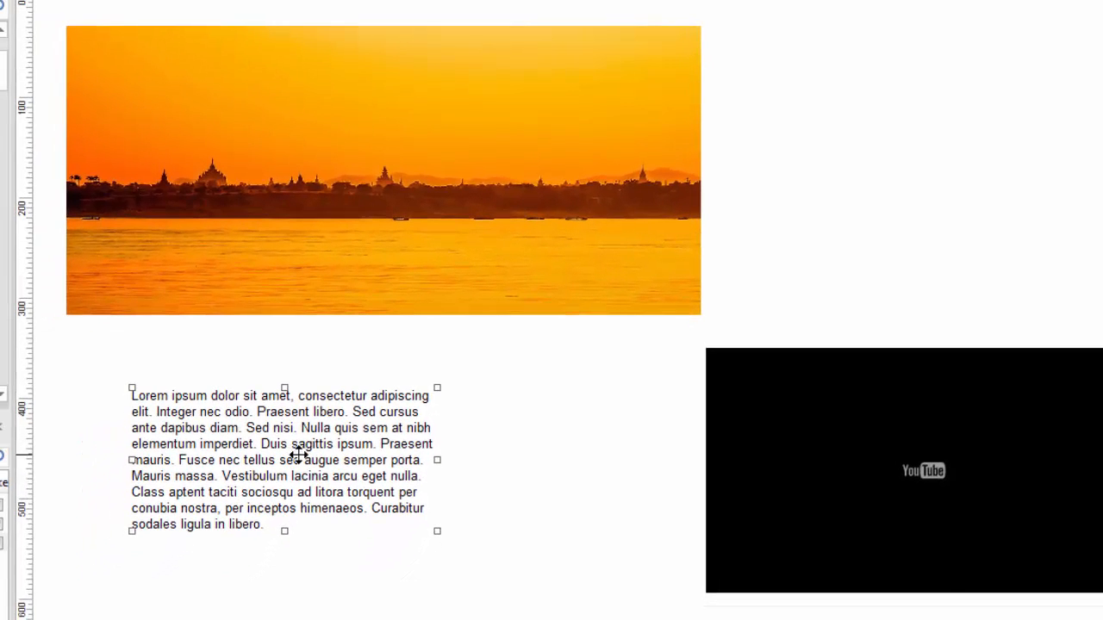
mouse_move(306, 454)
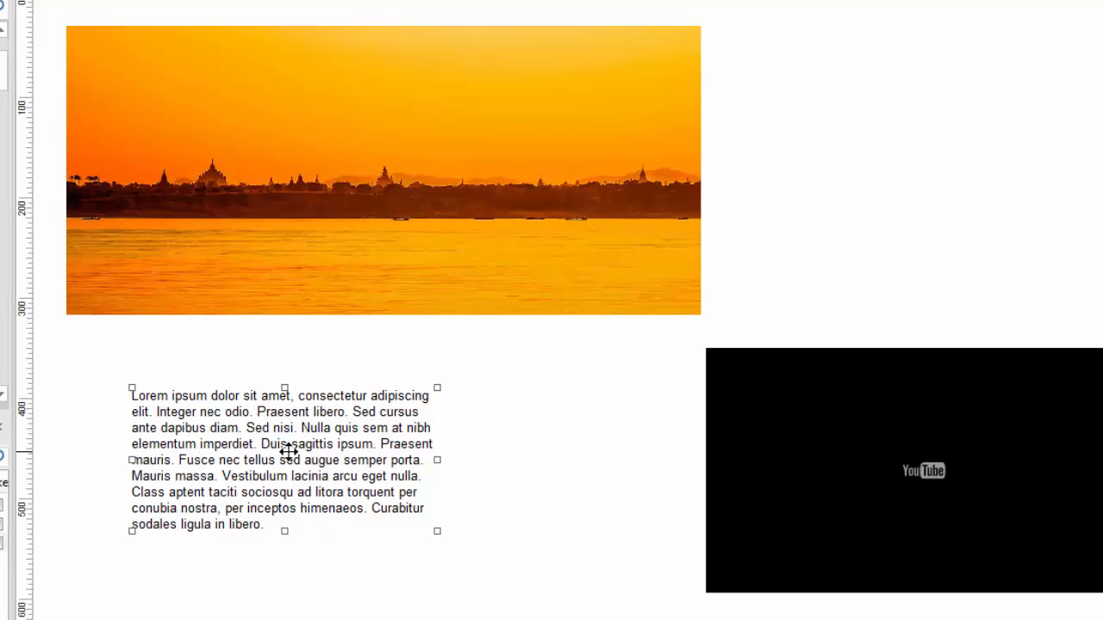
Select the sunset image and drag the text block beneath it on the left.
left_click_drag(284, 459, 333, 464)
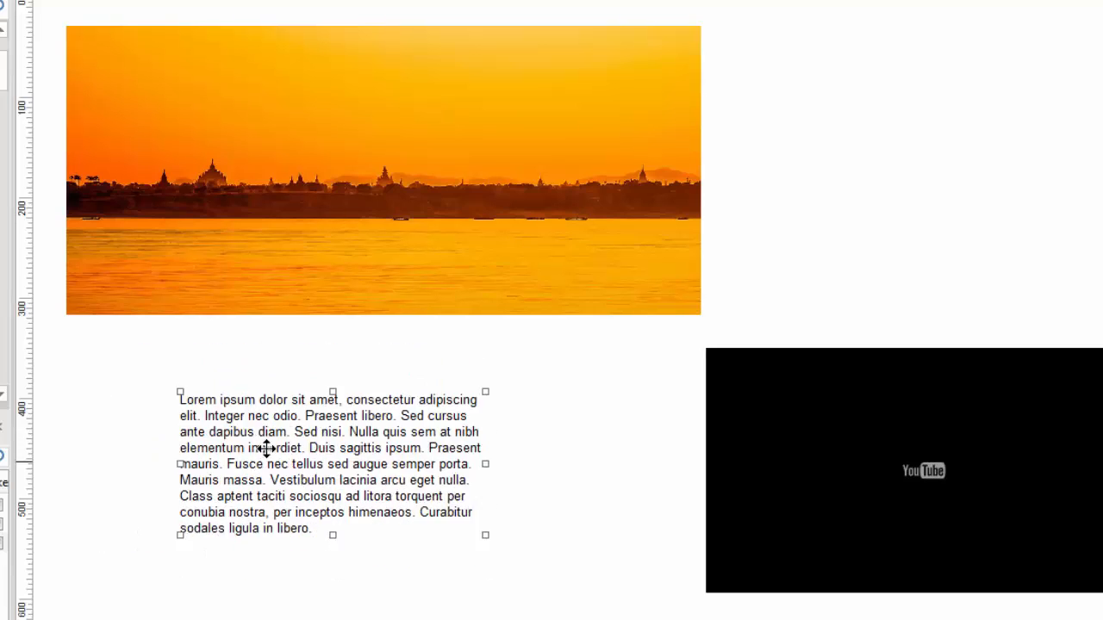
left_click(319, 229)
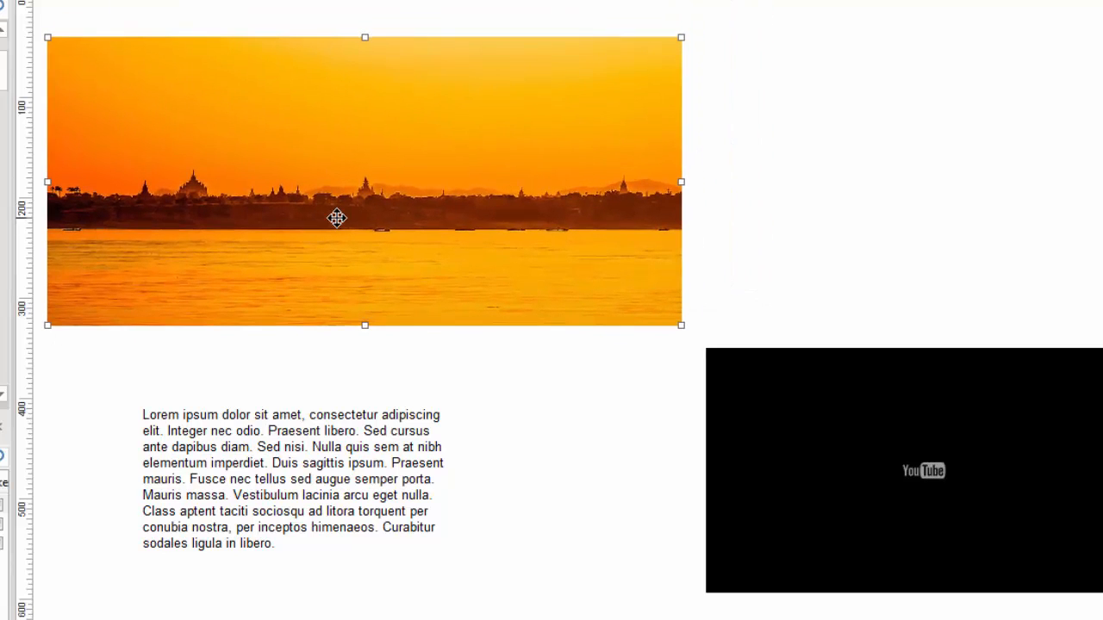
mouse_move(310, 480)
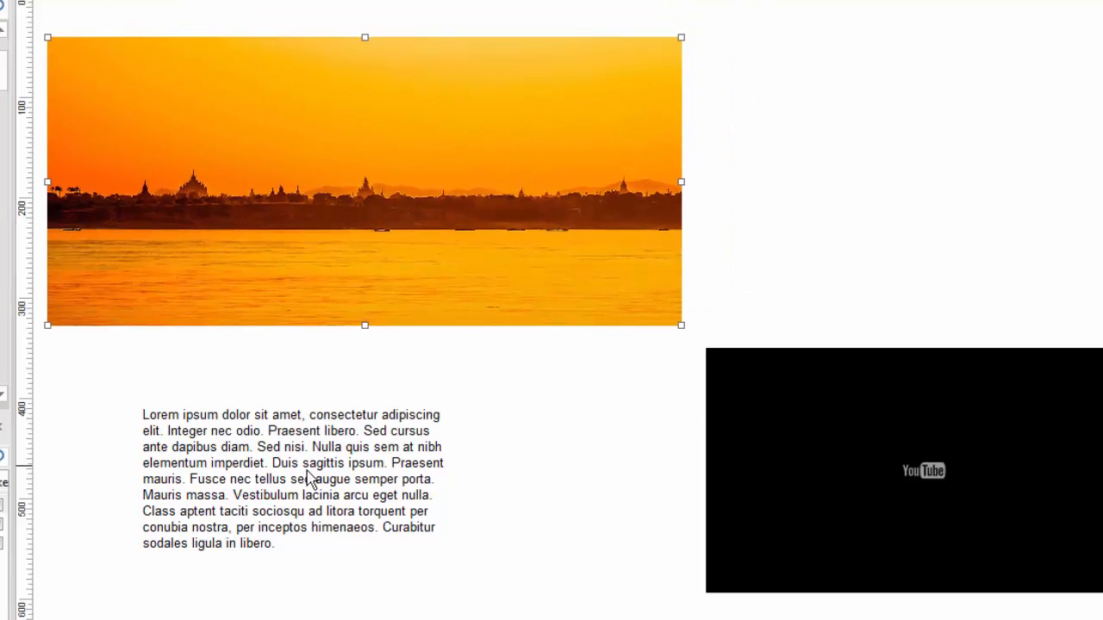
left_click(293, 478)
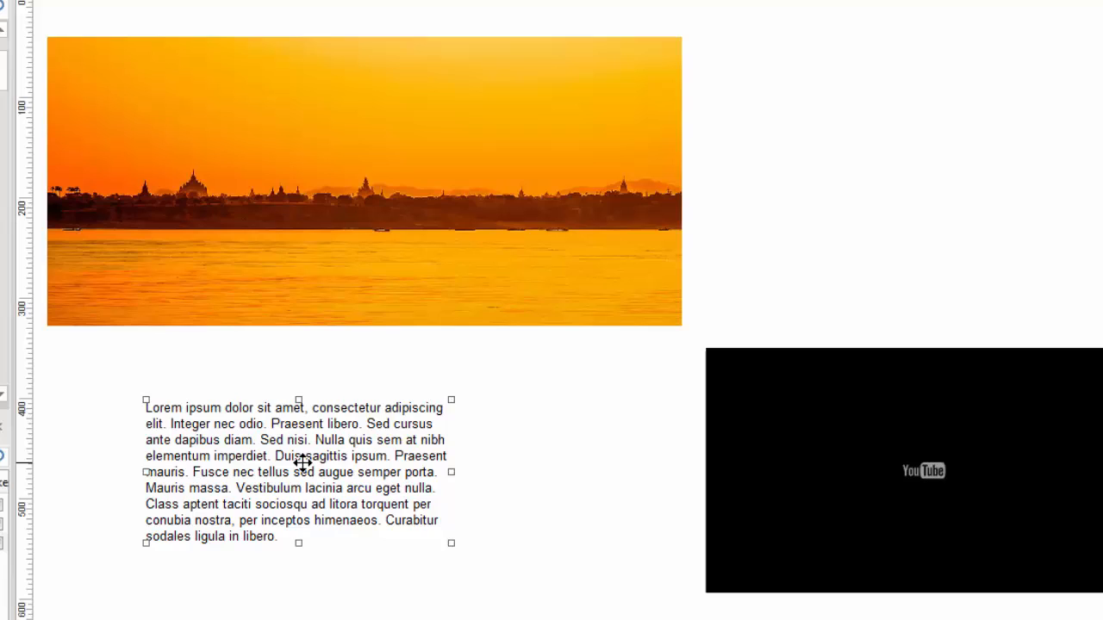
left_click_drag(241, 472, 249, 521)
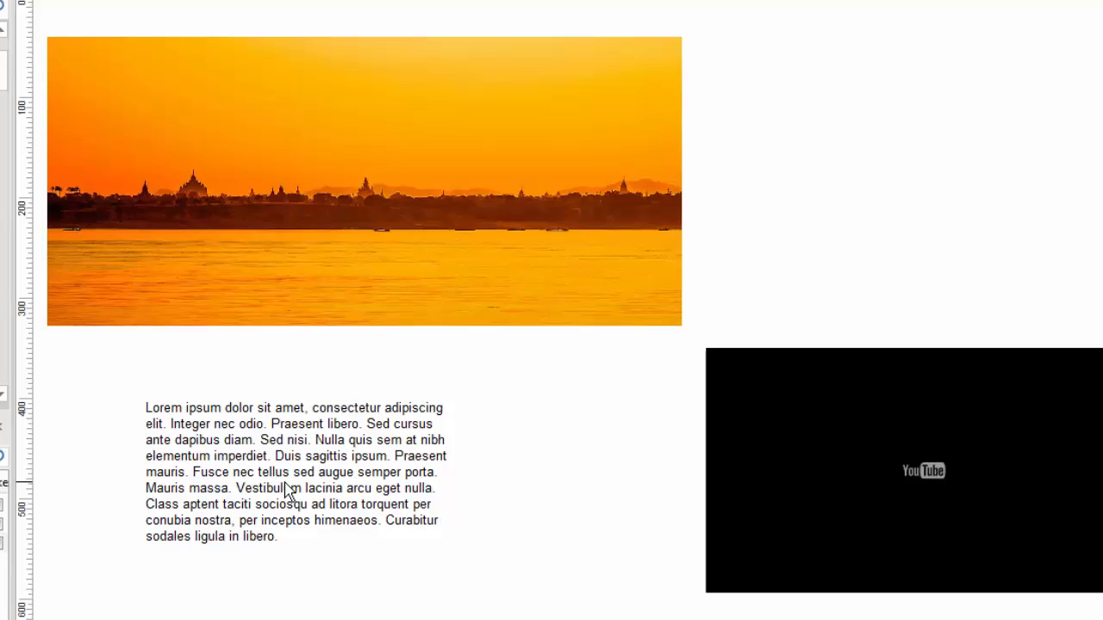
right_click(289, 471)
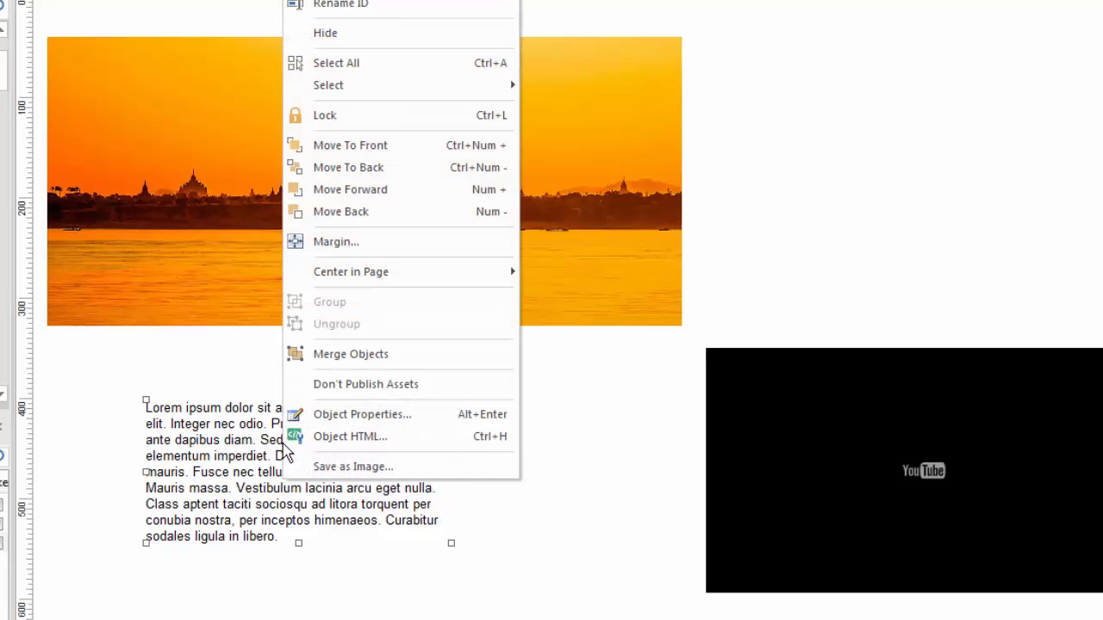
left_click(361, 414)
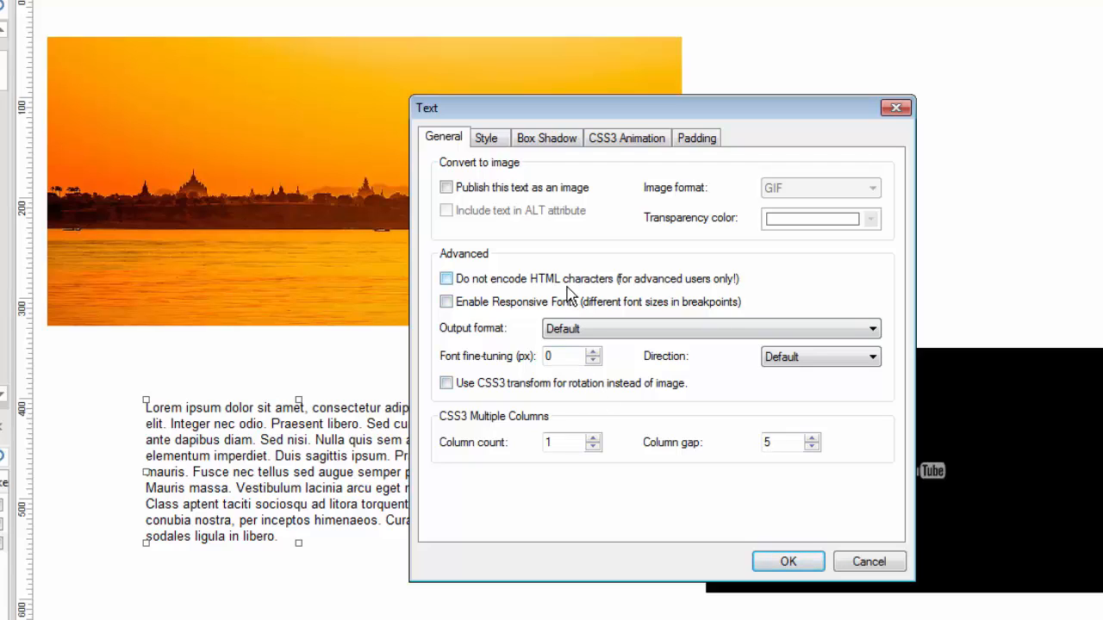
left_click(485, 138)
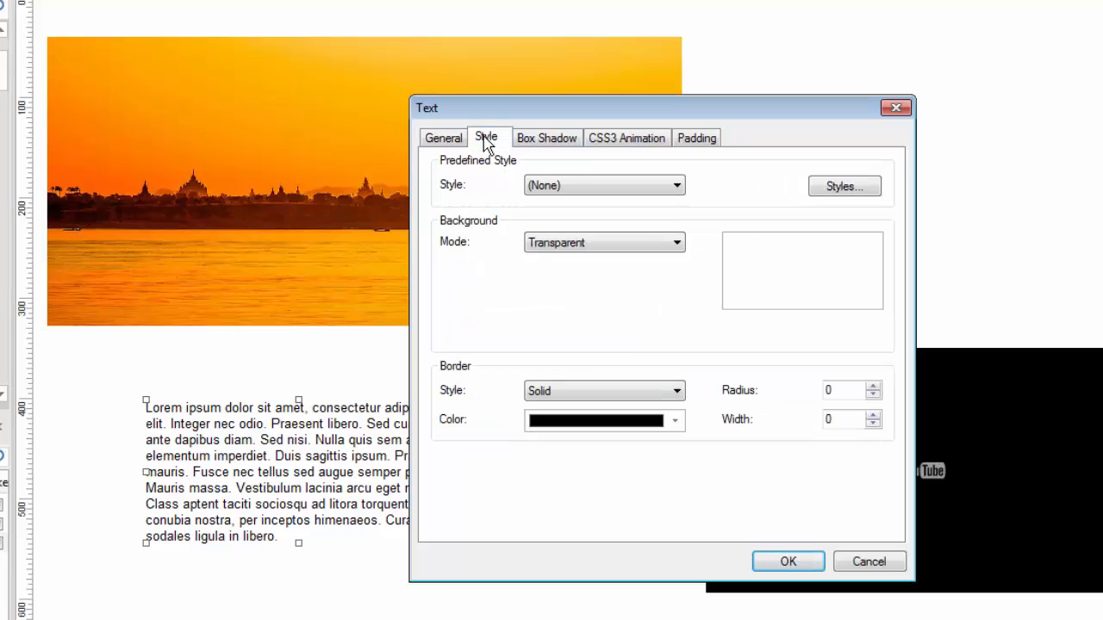
left_click(546, 138)
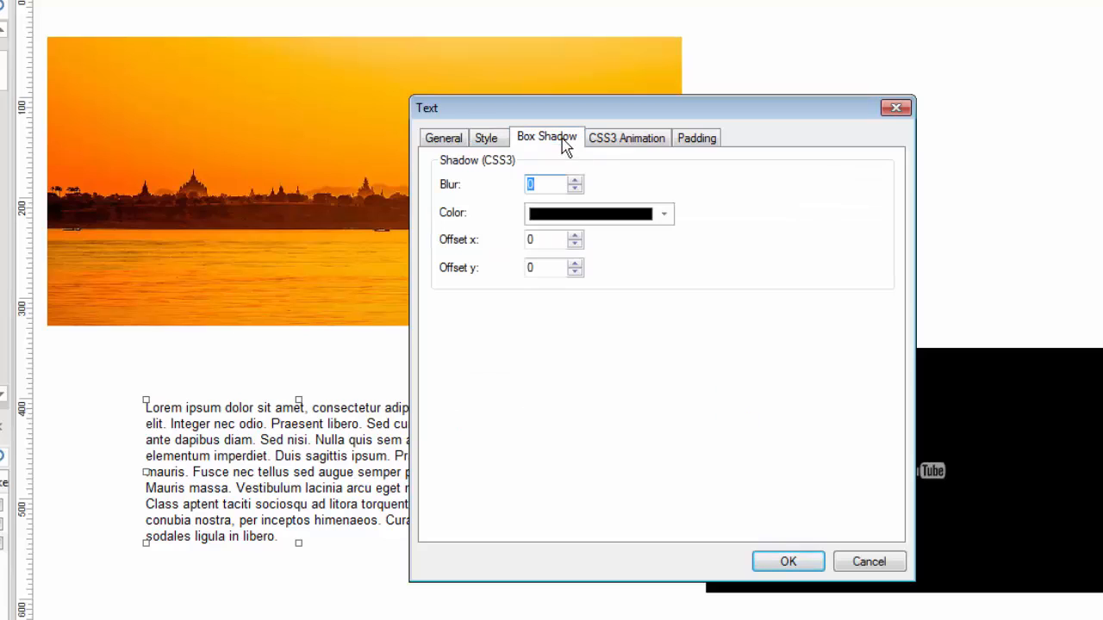
left_click(626, 138)
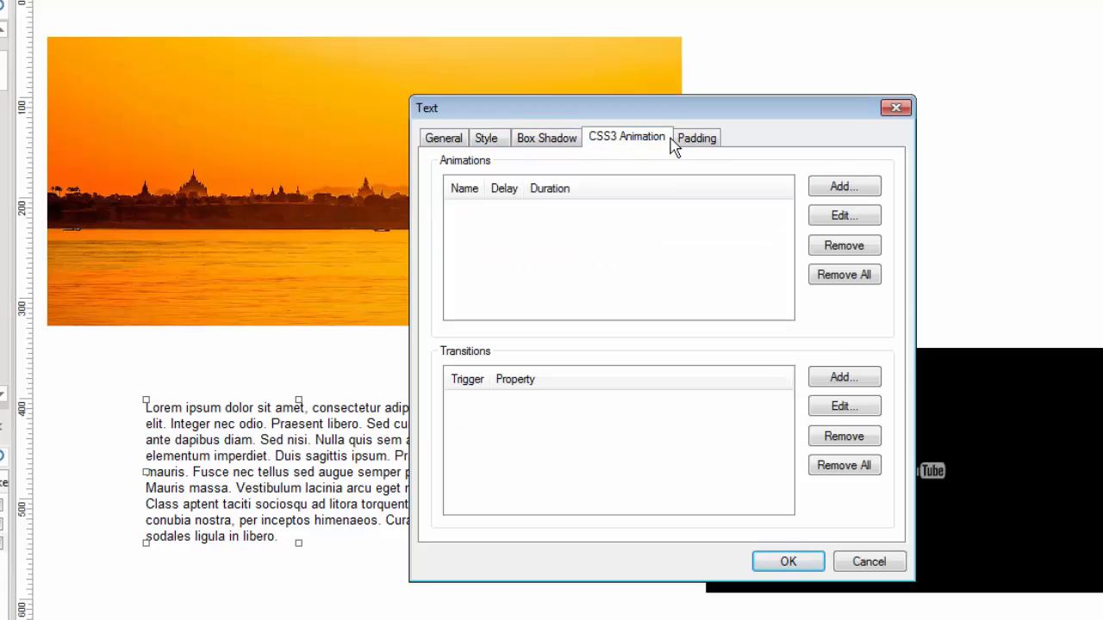
left_click(443, 138)
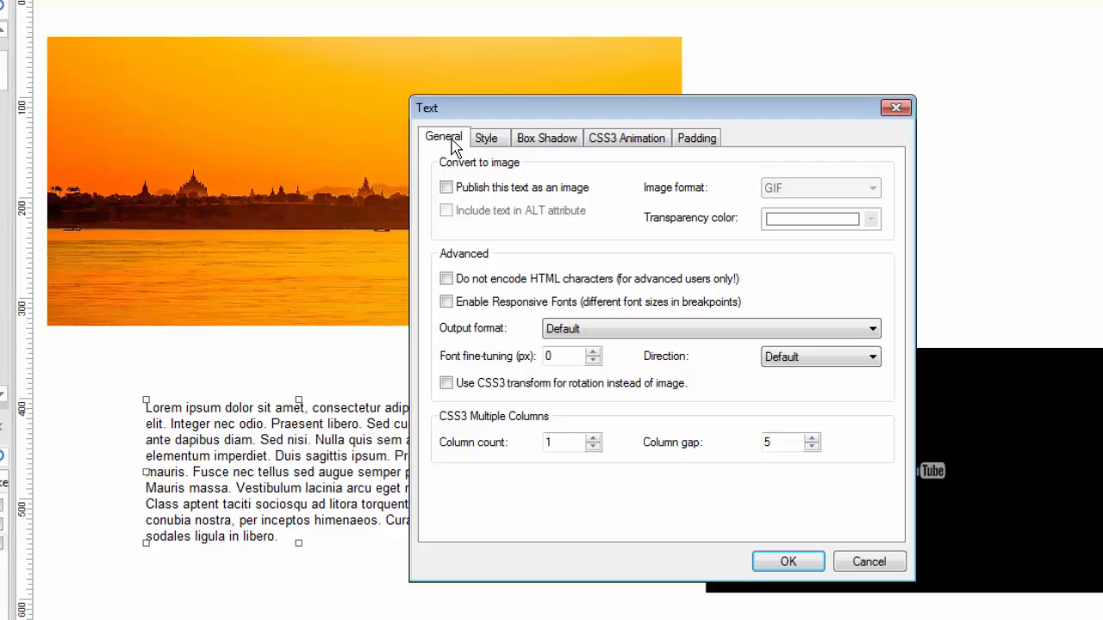
mouse_move(869, 561)
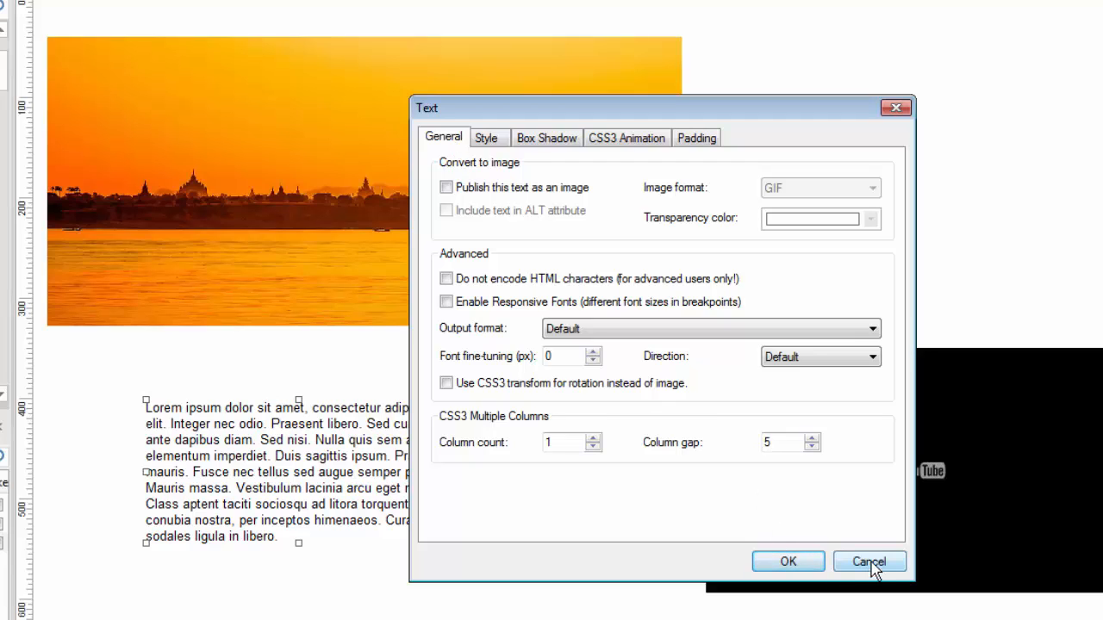
left_click(869, 562)
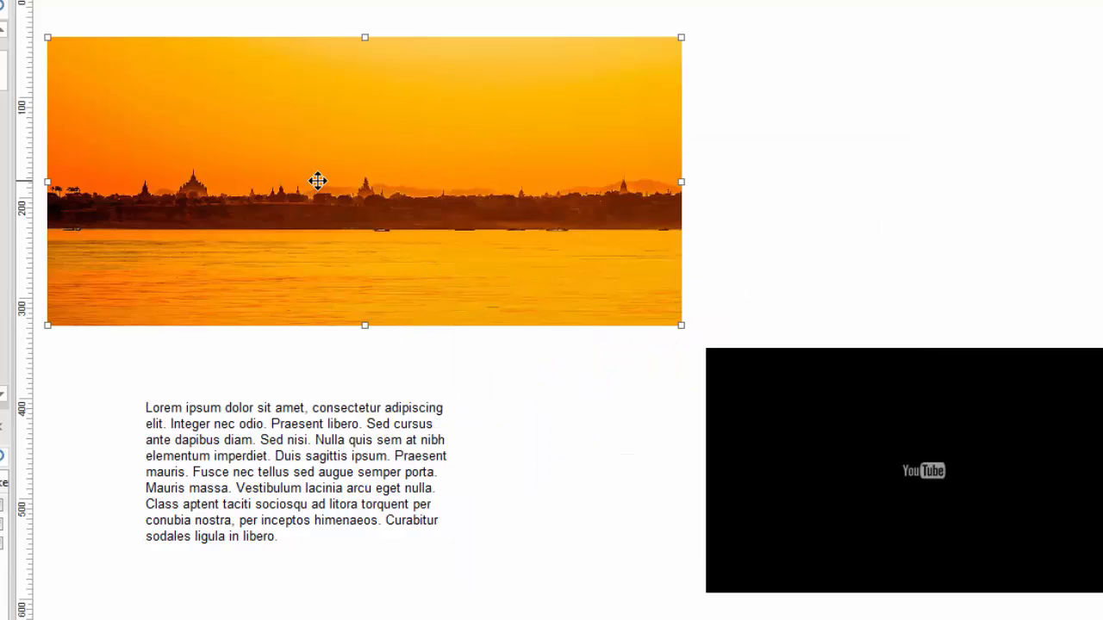
Drag the YouTube video beside the text, overlapping the sunset image's lower-right corner.
right_click(318, 180)
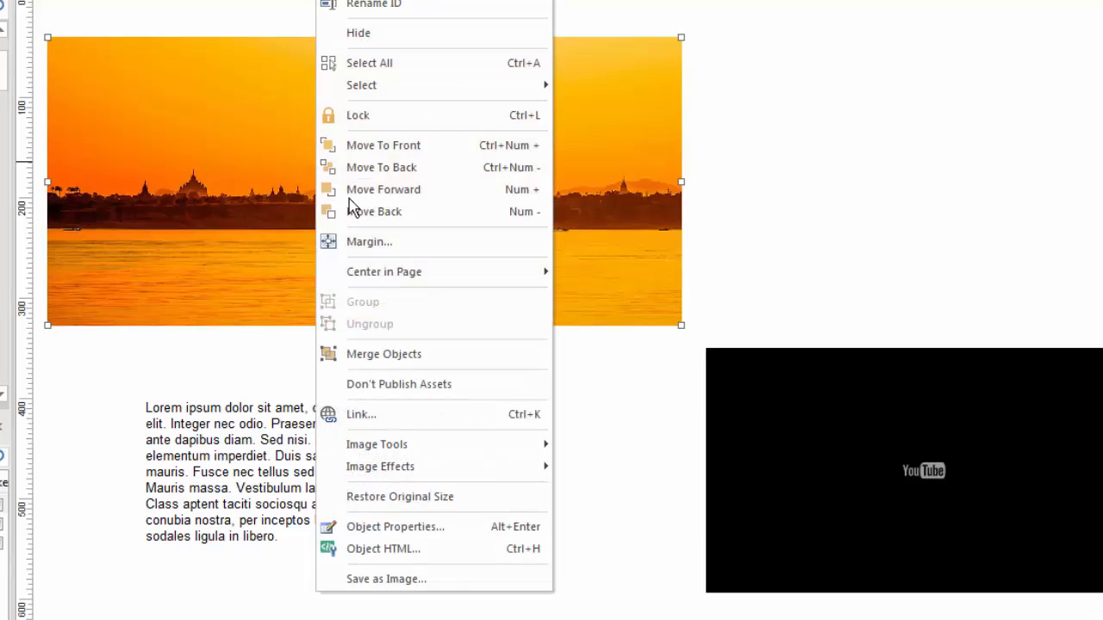
mouse_move(823, 192)
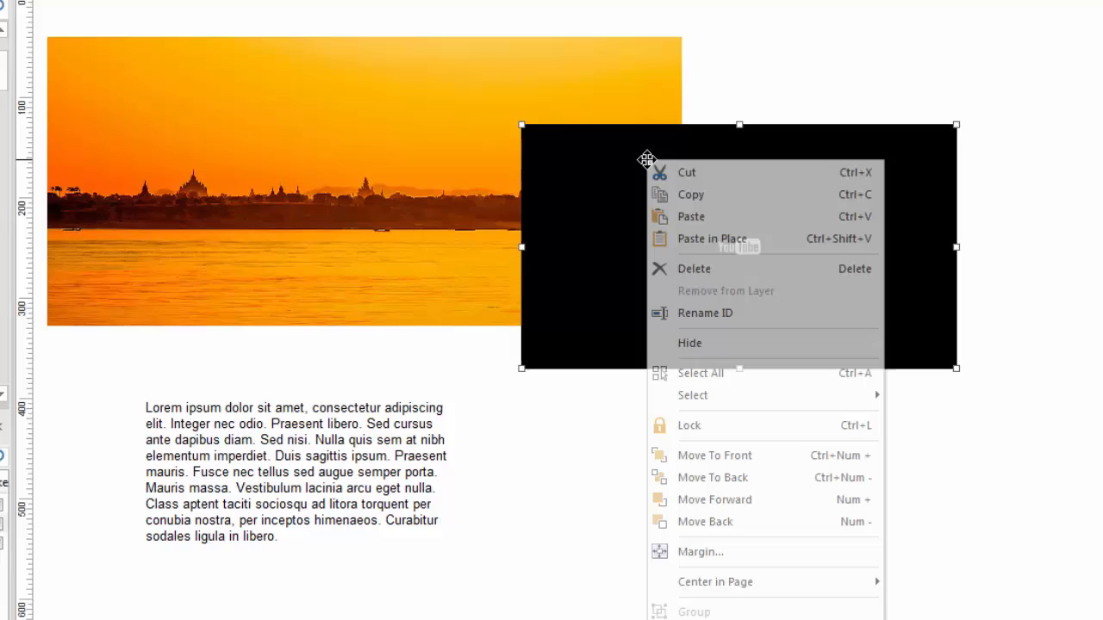
mouse_move(877, 532)
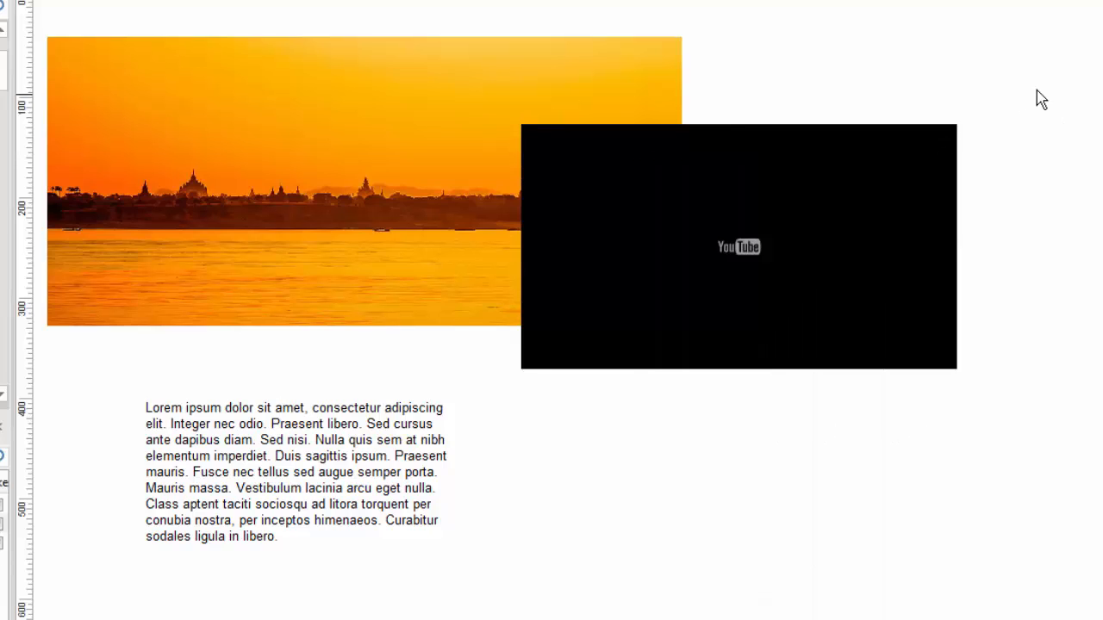
left_click_drag(738, 247, 836, 382)
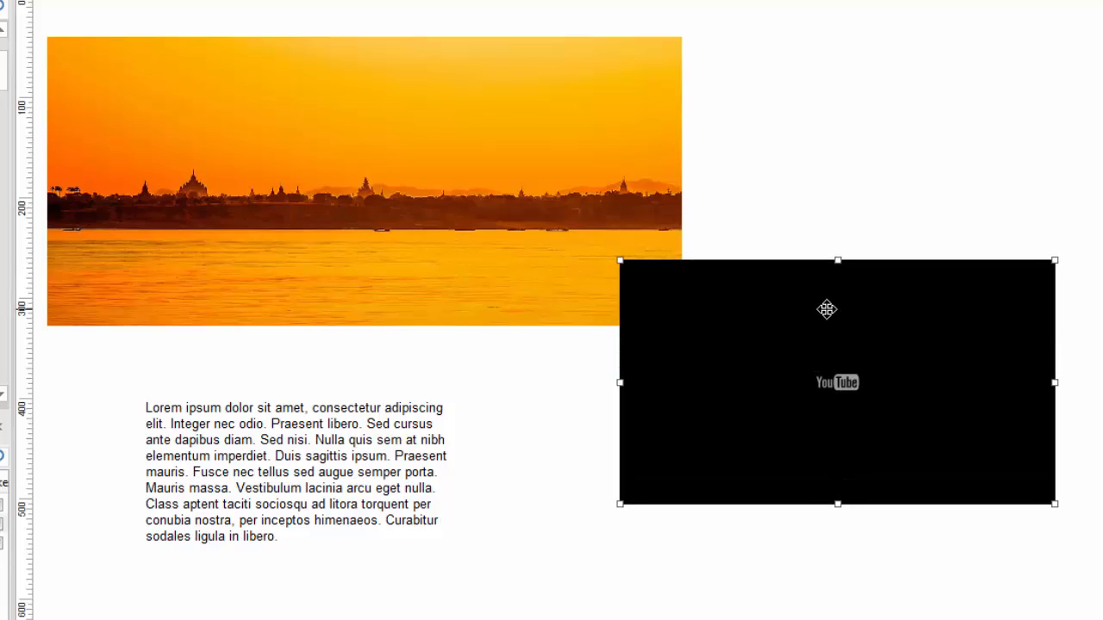
mouse_move(760, 278)
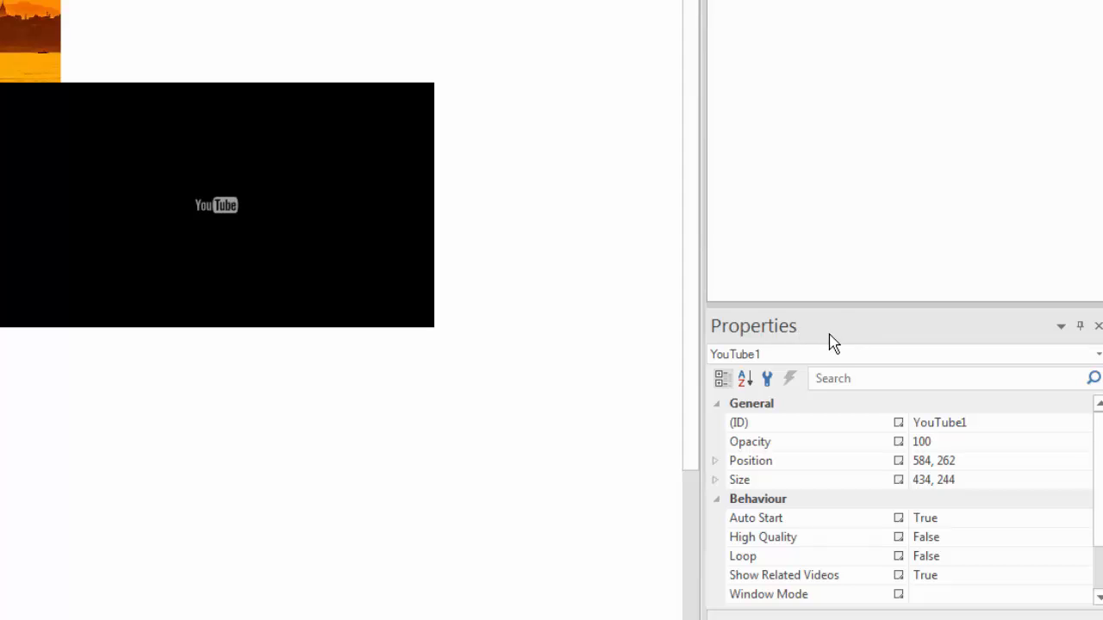
mouse_move(865, 445)
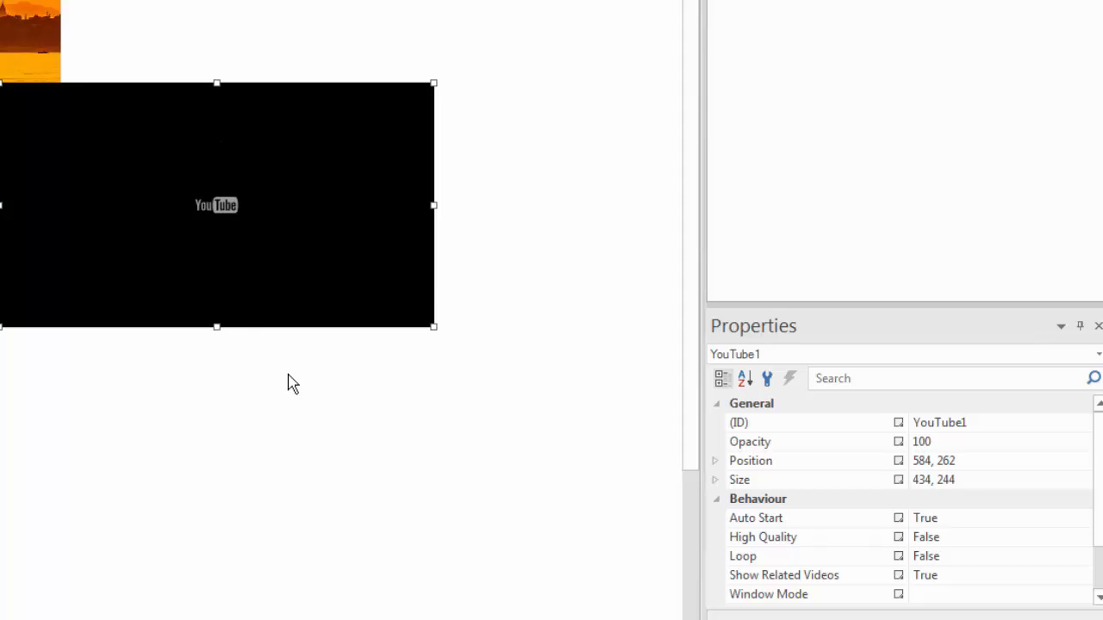
Select the text block after viewing the video's position 584, 262 and size 434, 244.
left_click(835, 354)
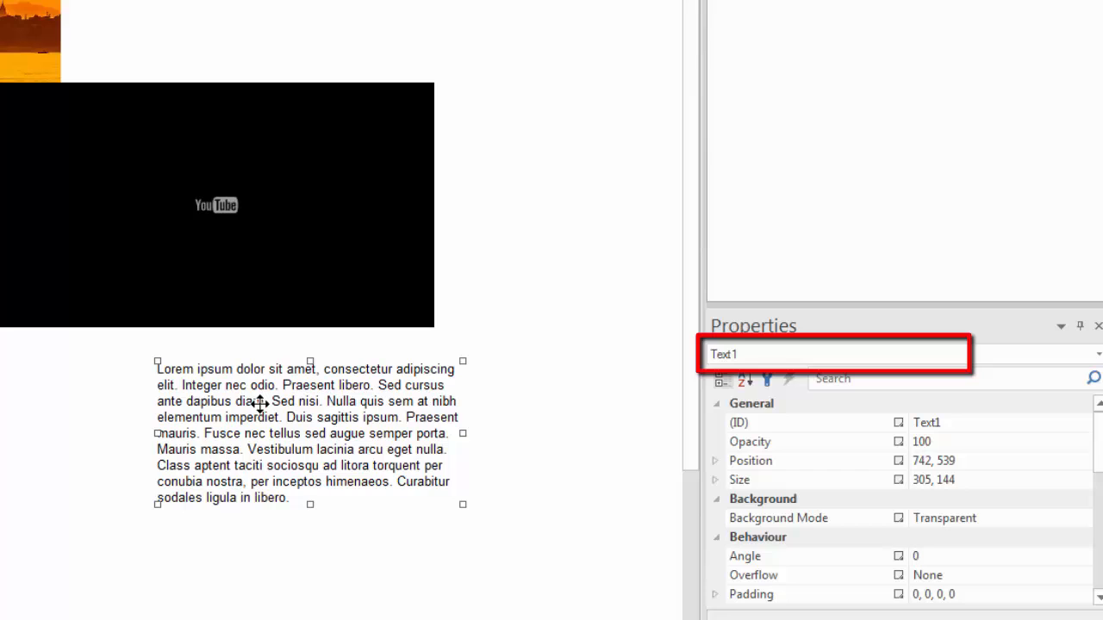
mouse_move(753, 366)
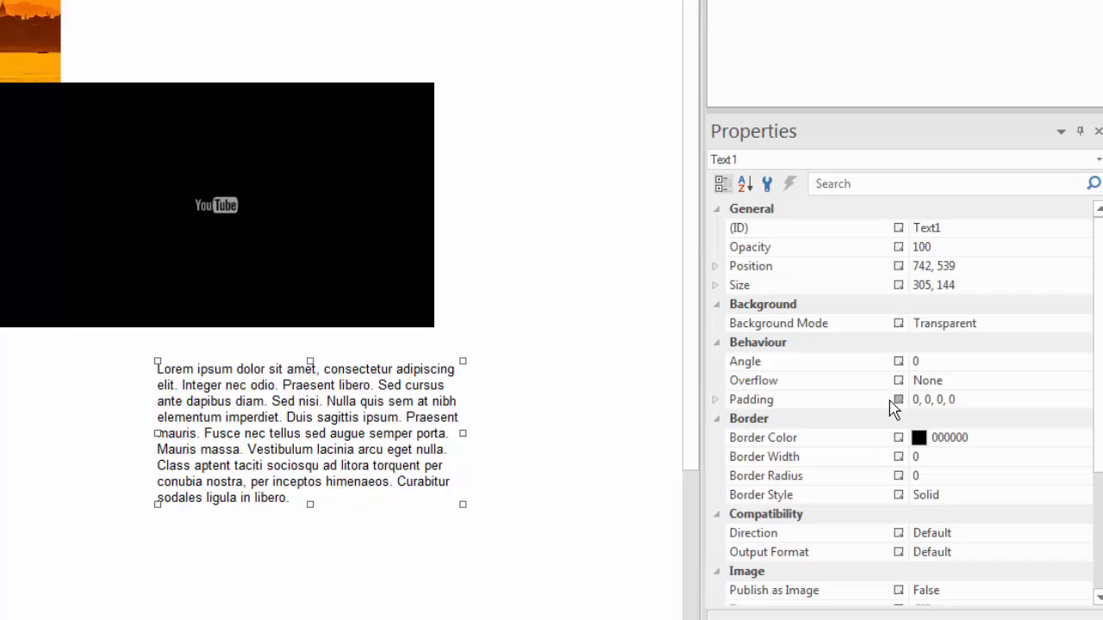
mouse_move(877, 362)
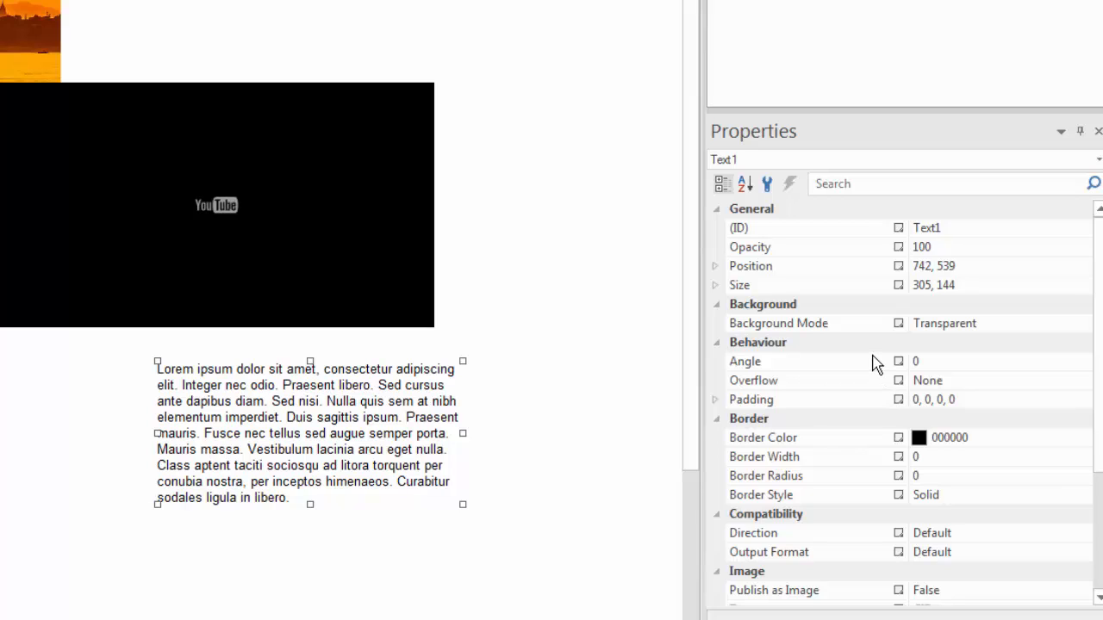
mouse_move(940, 354)
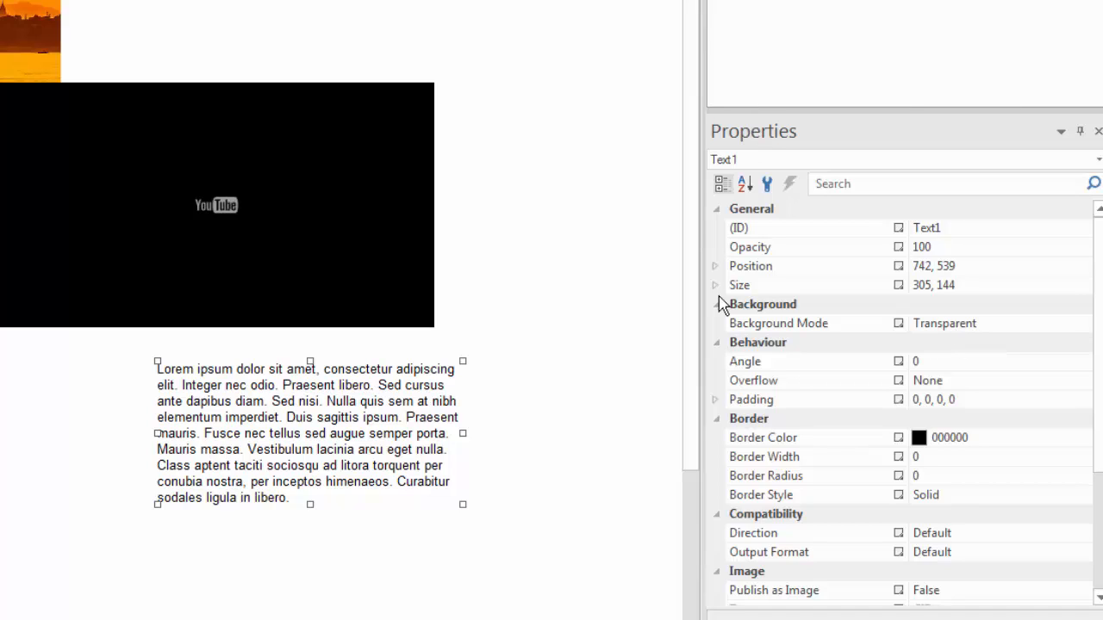
mouse_move(931, 297)
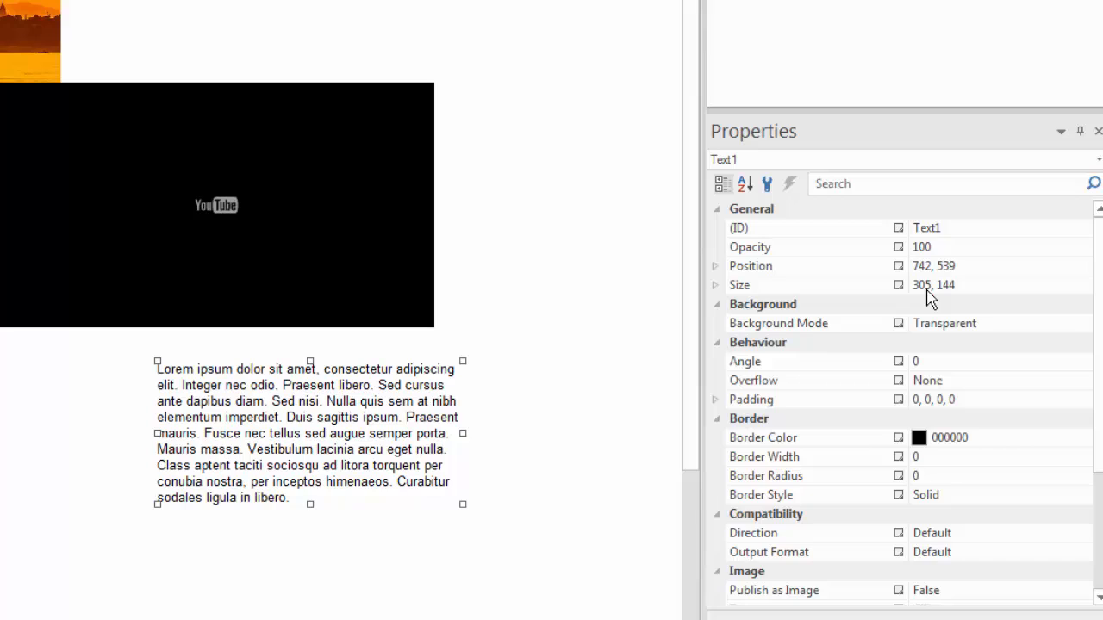
mouse_move(514, 361)
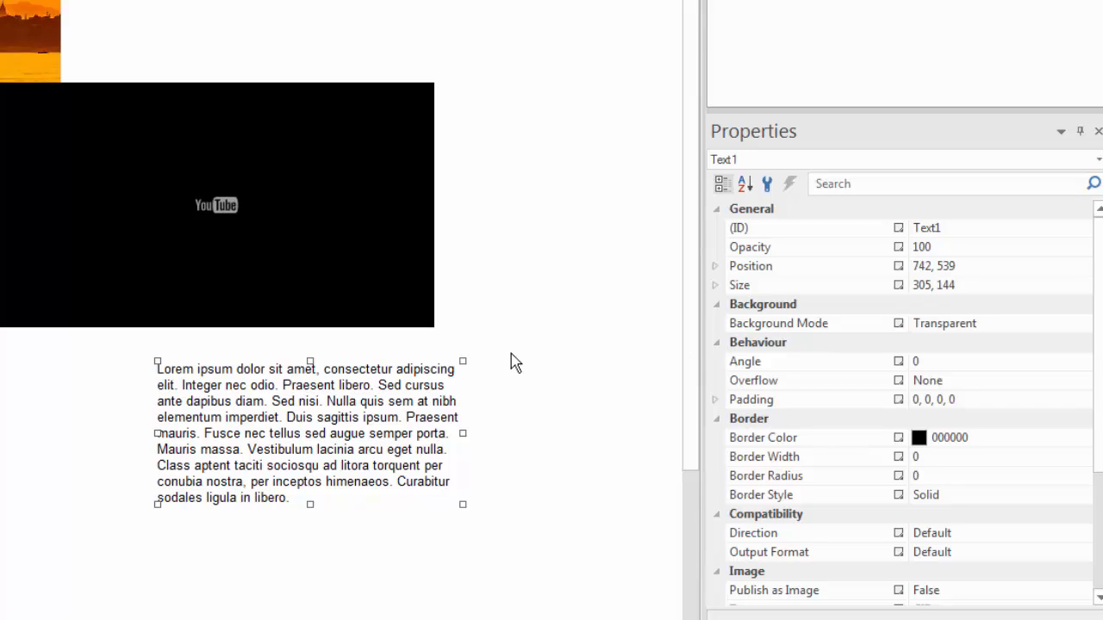
mouse_move(401, 367)
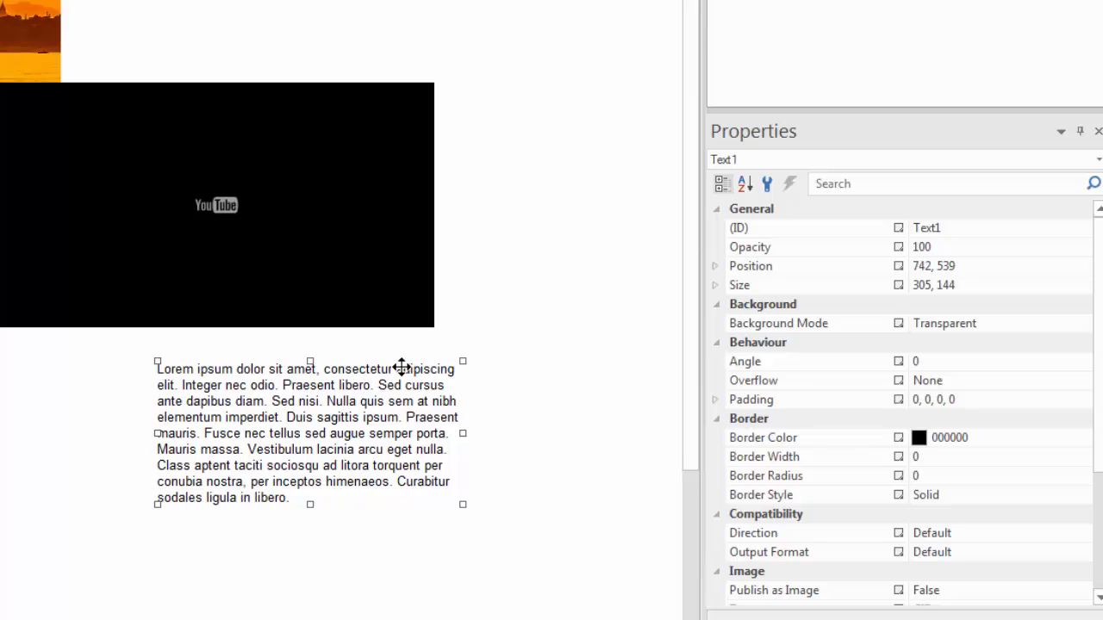
mouse_move(397, 412)
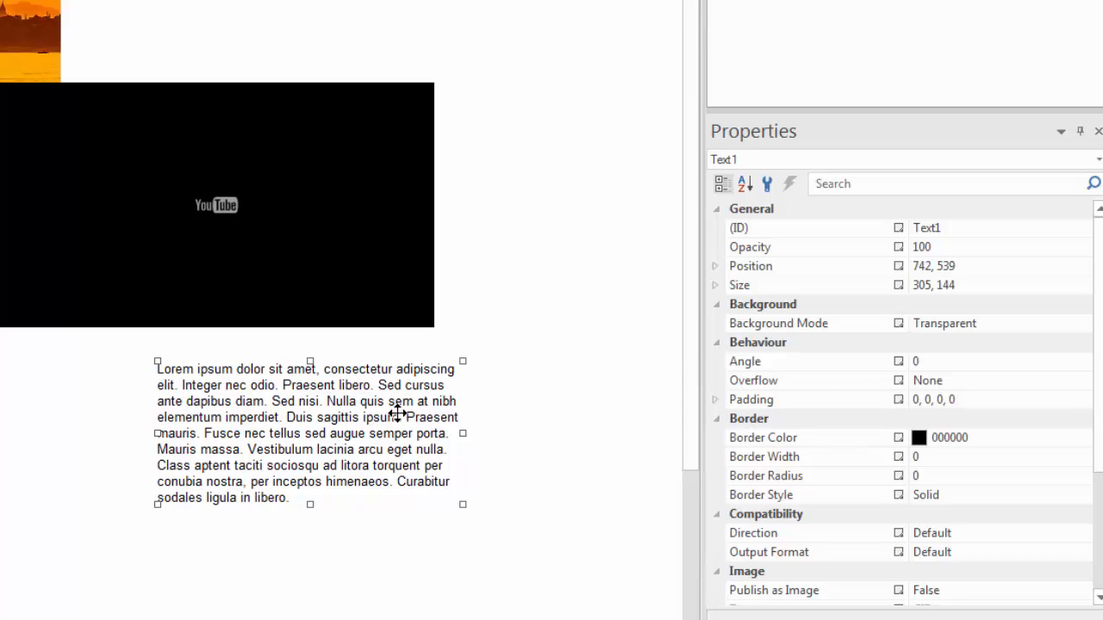
Nudge the text block right to position 778, 538.
left_click_drag(310, 422, 312, 423)
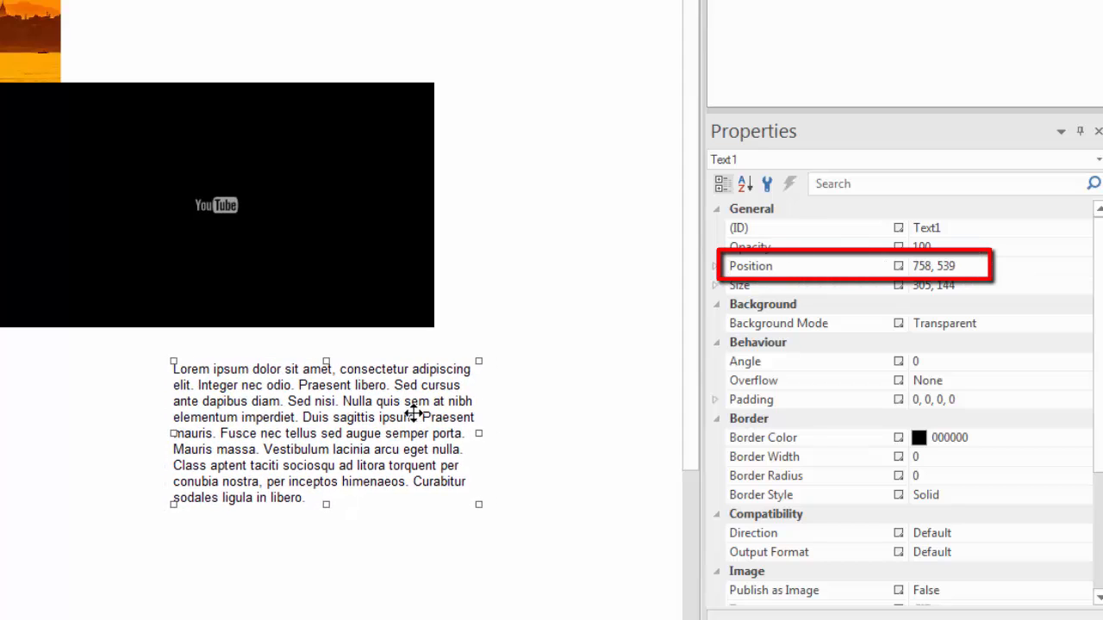
left_click_drag(405, 409, 414, 418)
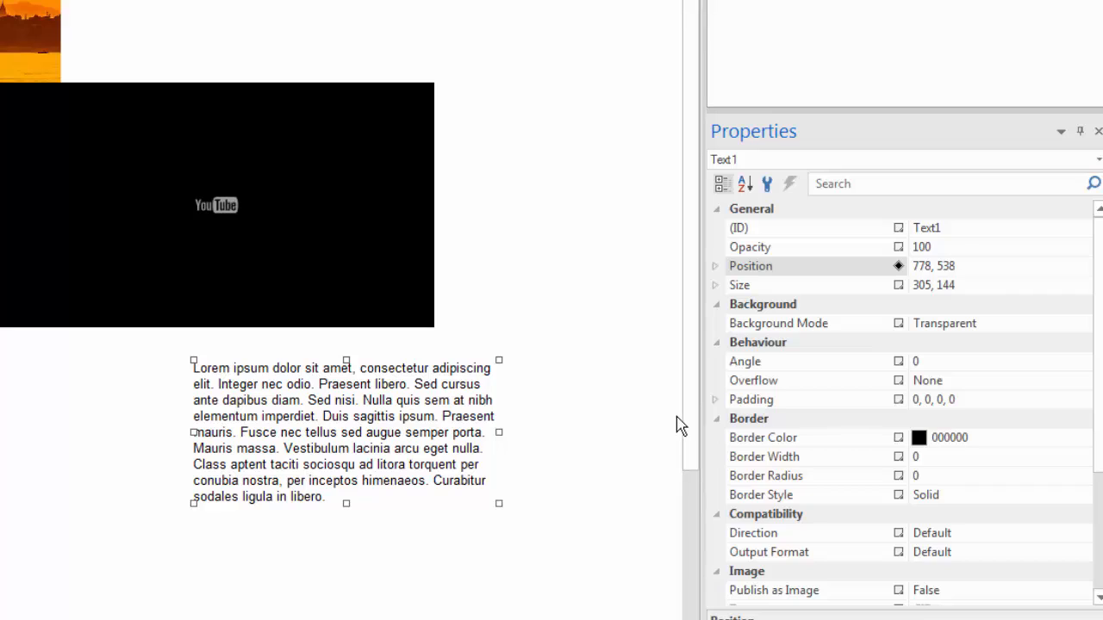
mouse_move(670, 394)
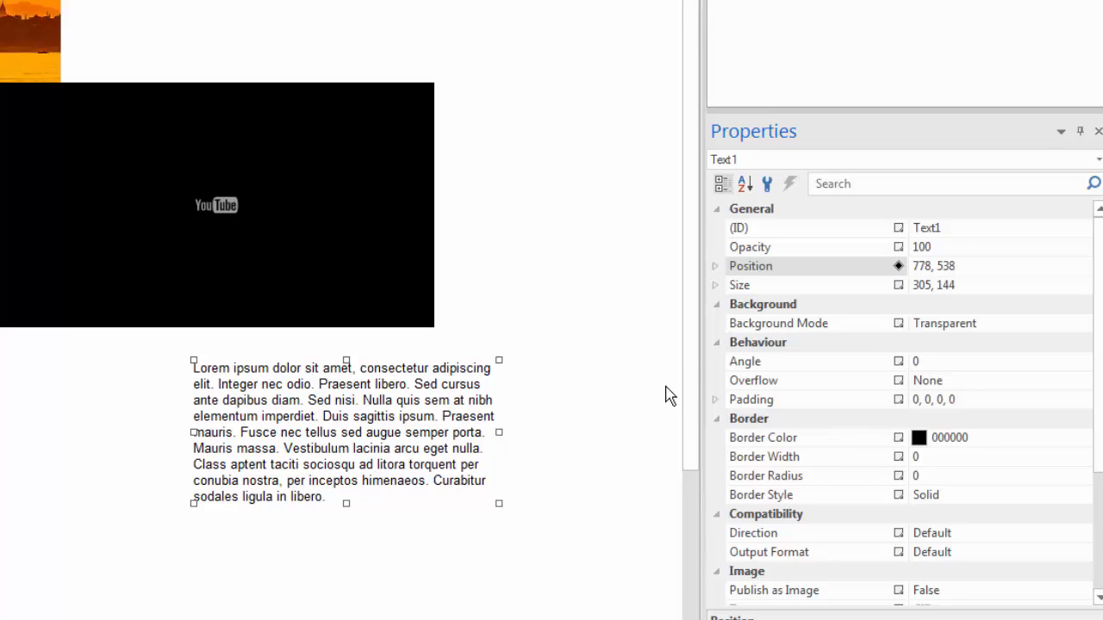
mouse_move(733, 392)
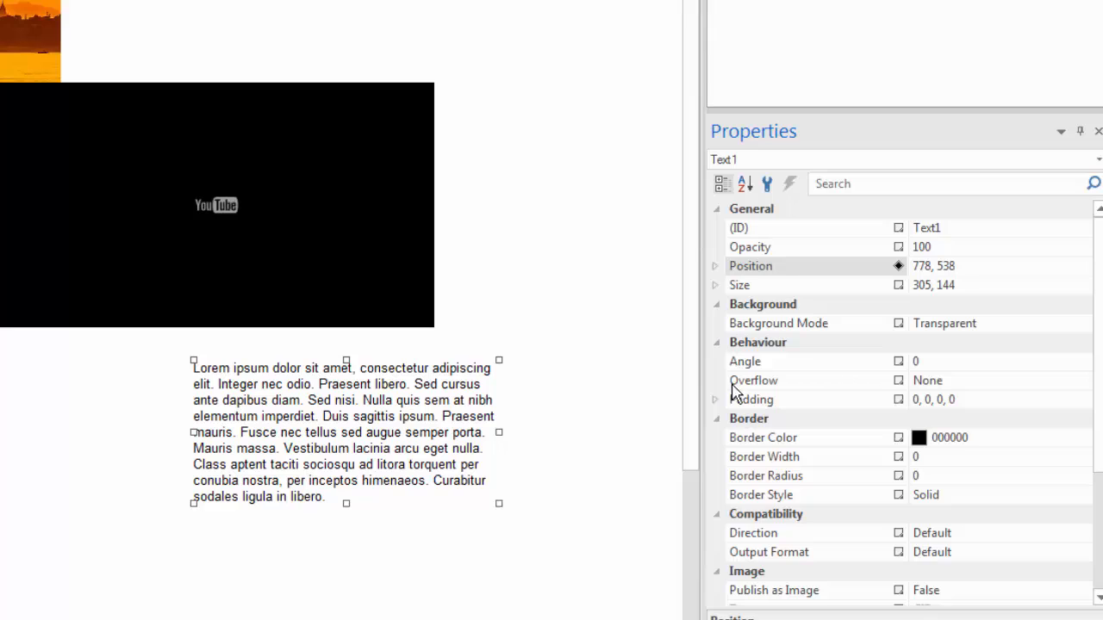
mouse_move(830, 308)
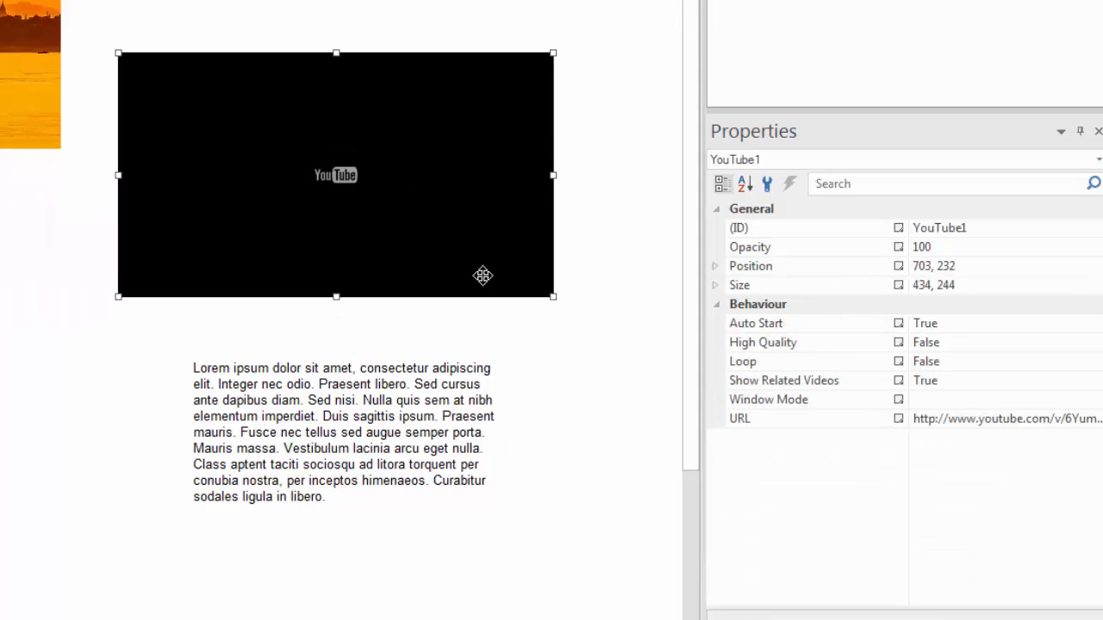
Resize the YouTube video to 640×360 and move it left and up above the text.
left_click_drag(554, 296, 489, 258)
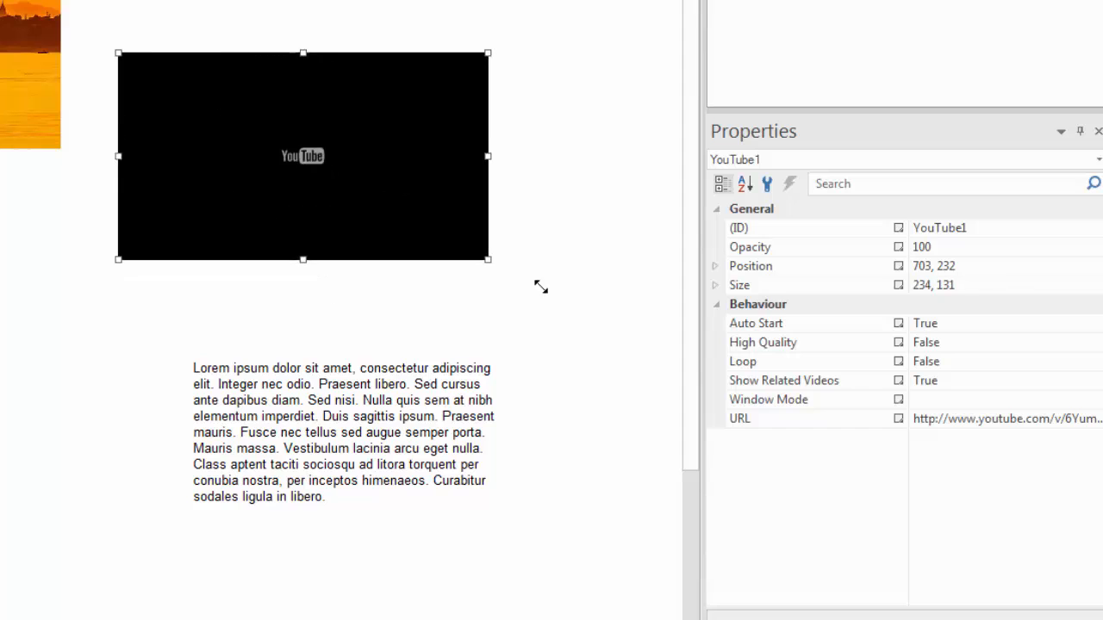
left_click_drag(488, 259, 601, 323)
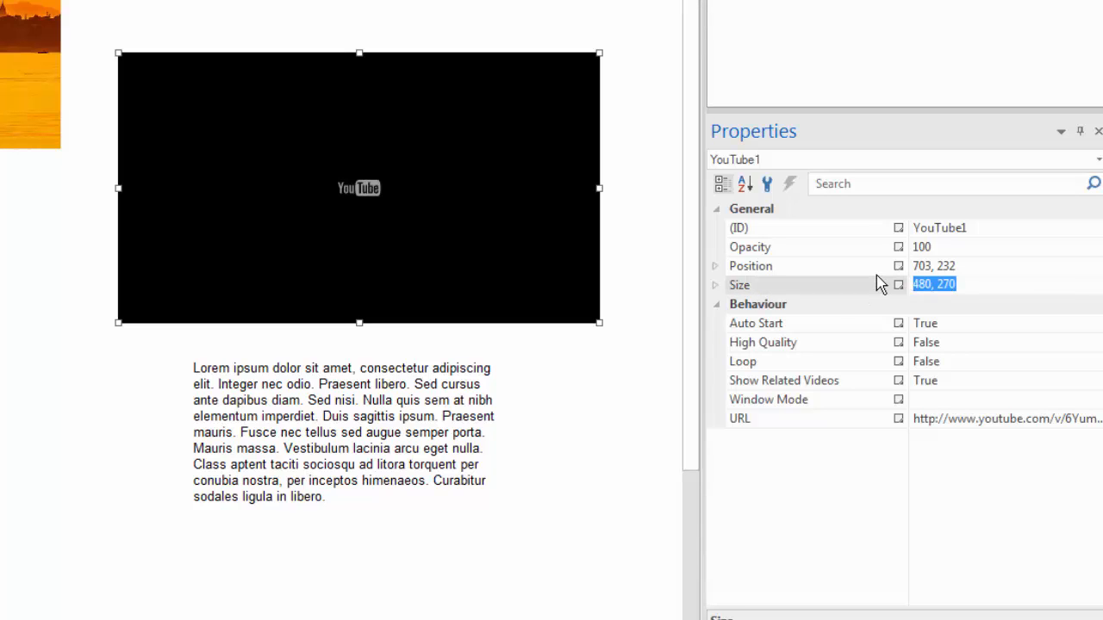
type("640")
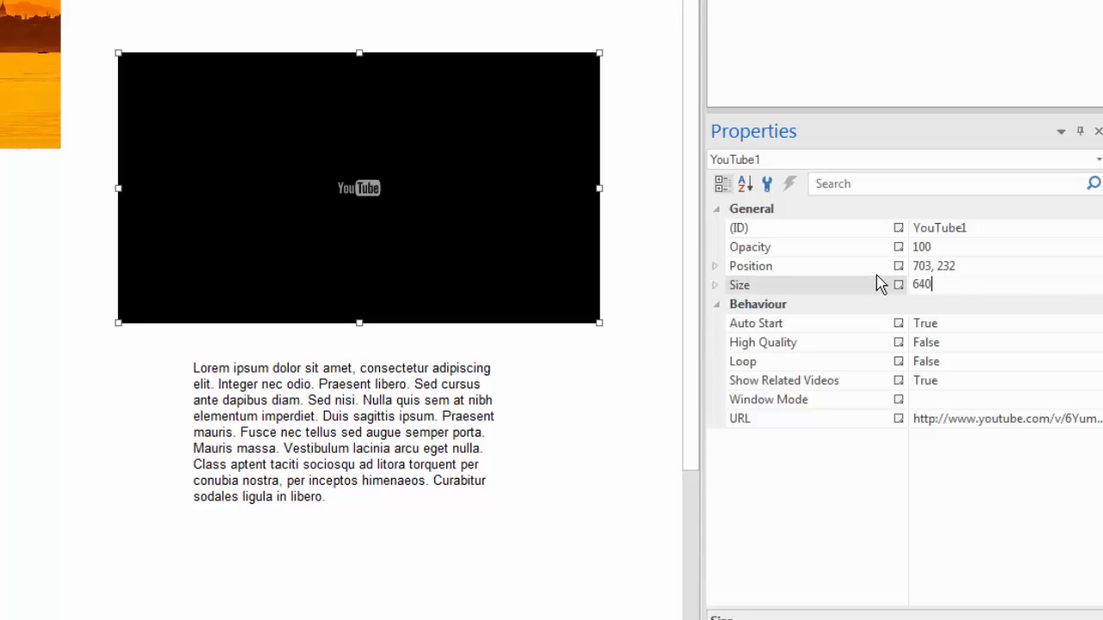
type(",320")
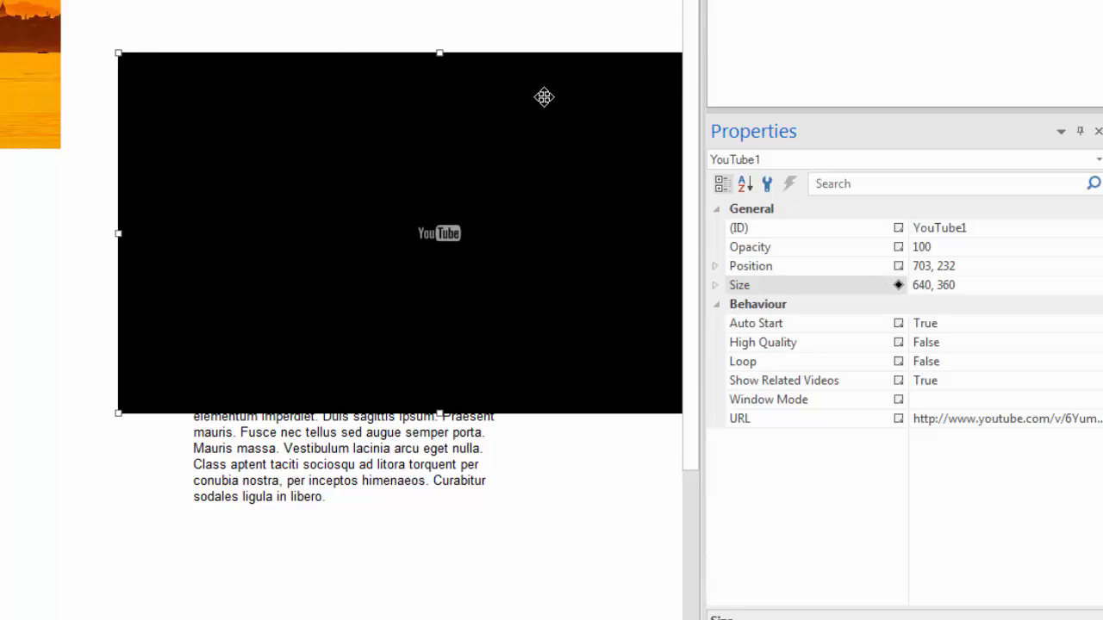
left_click_drag(543, 97, 388, 127)
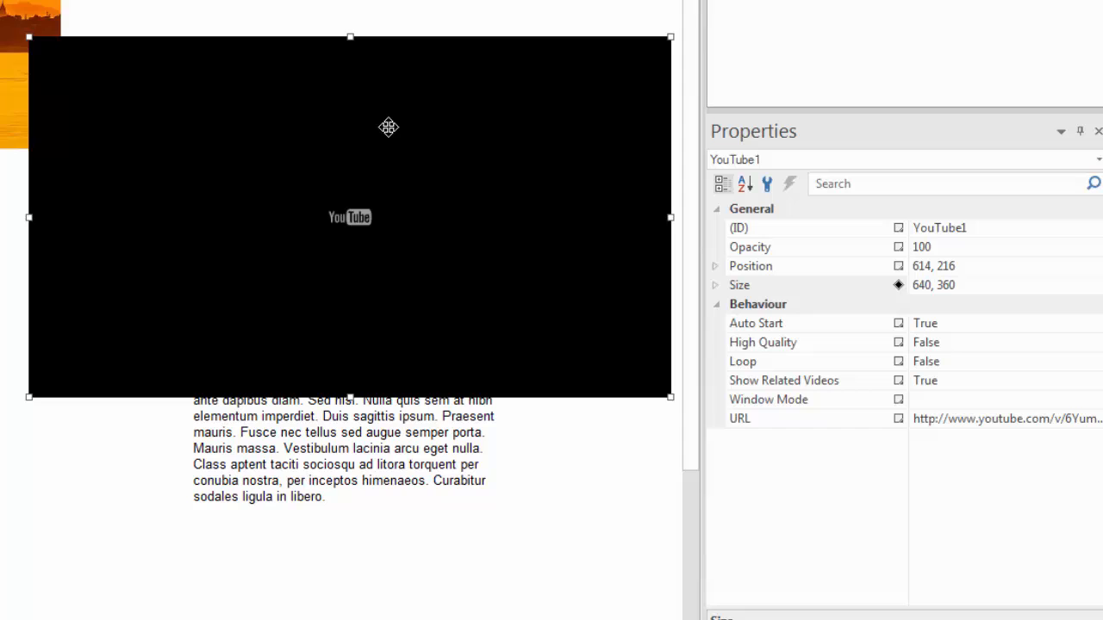
left_click_drag(388, 127, 380, 100)
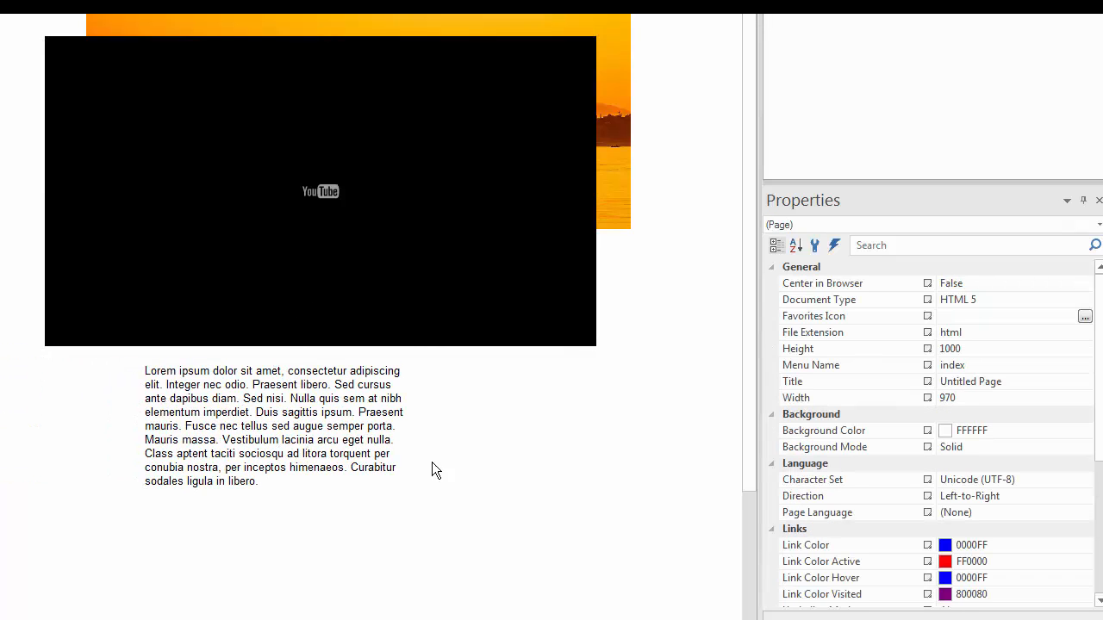
mouse_move(287, 129)
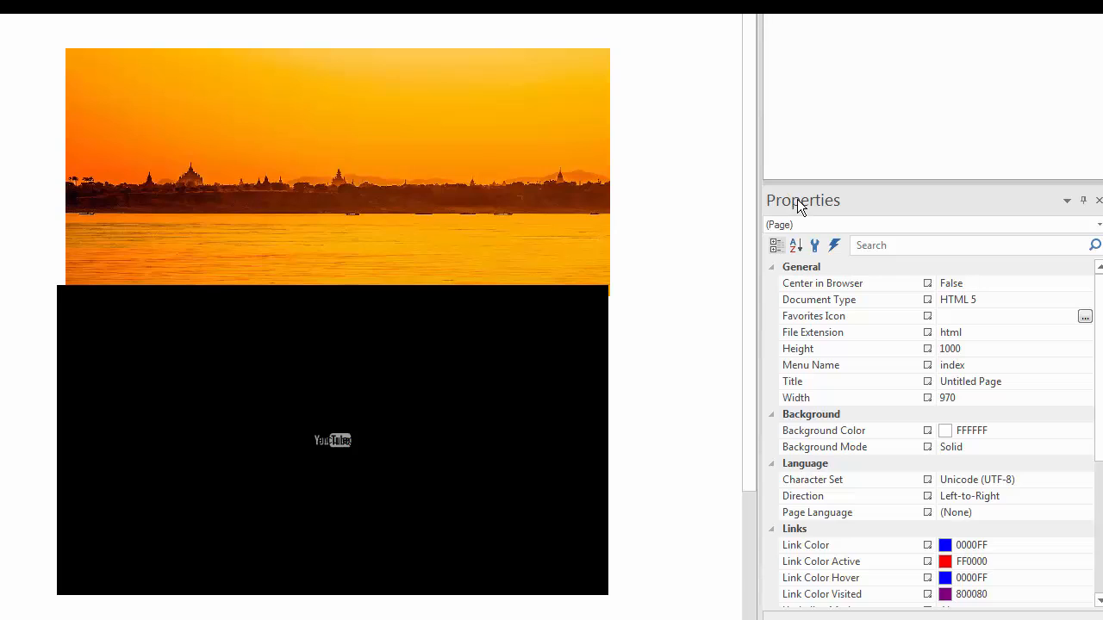
mouse_move(724, 250)
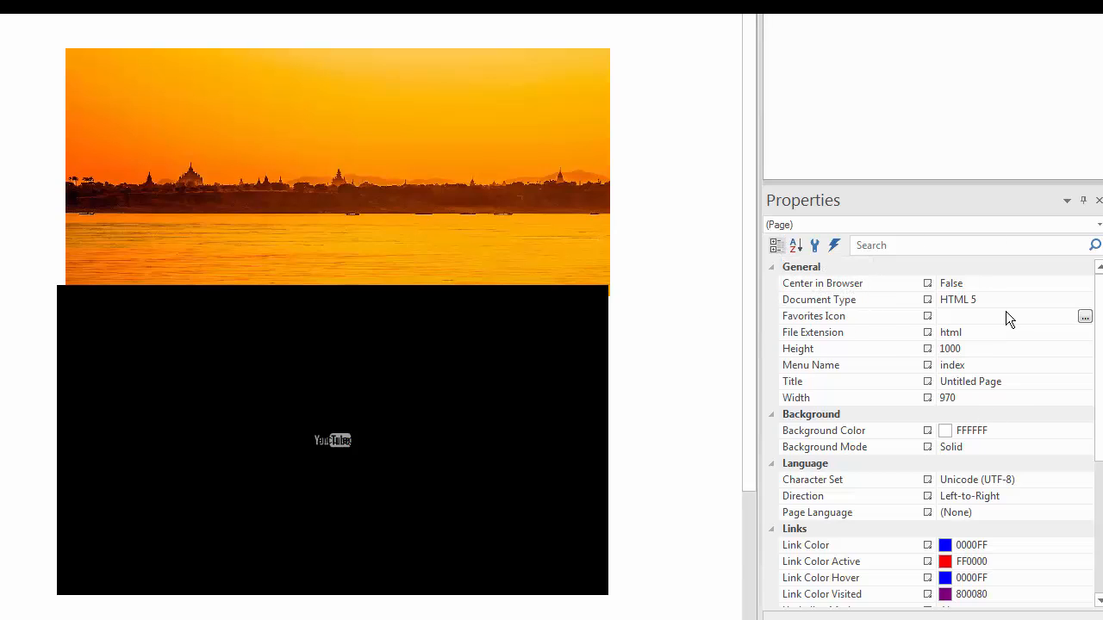
Scroll down the page to view the video placed beneath the sunset image.
scroll("down", 3)
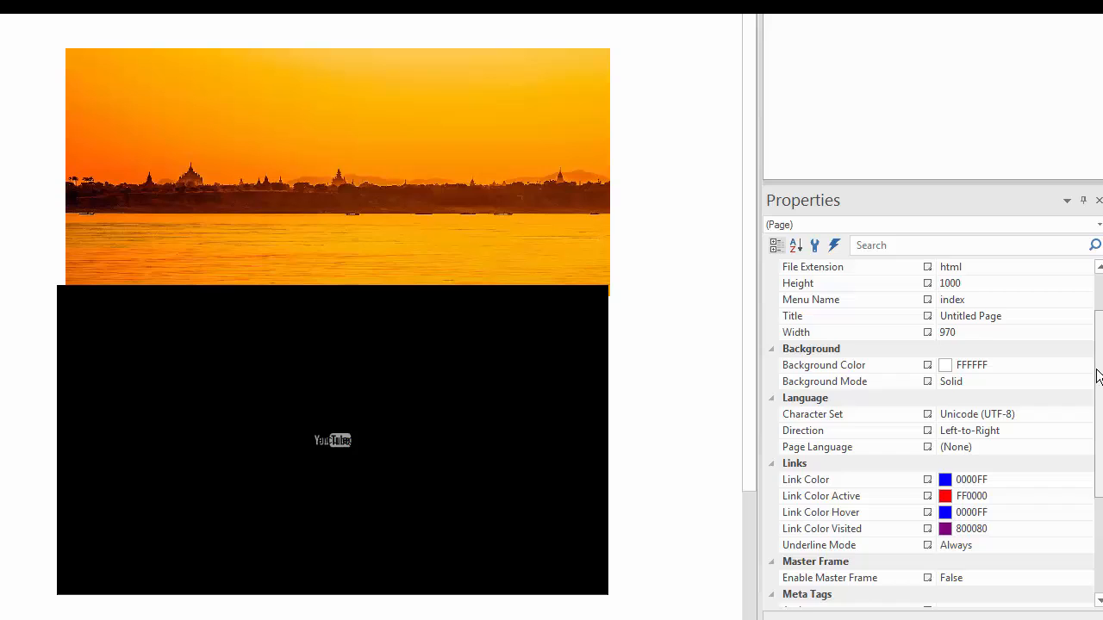
scroll("down", 3)
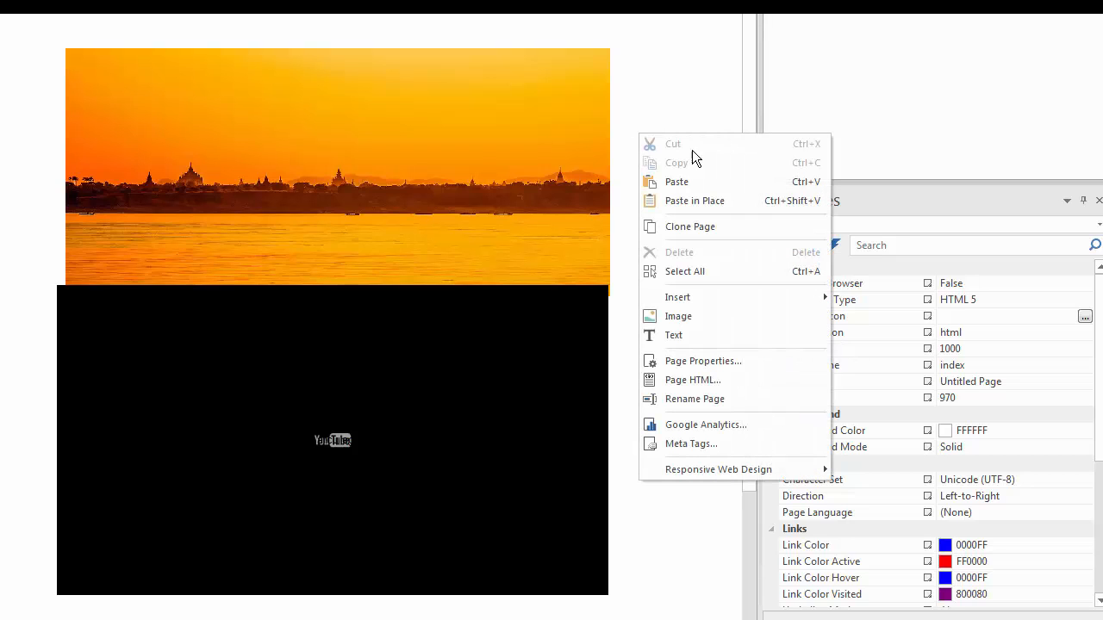
Select the YouTube video, now at position 253, 378 below the sunset photo.
left_click(685, 373)
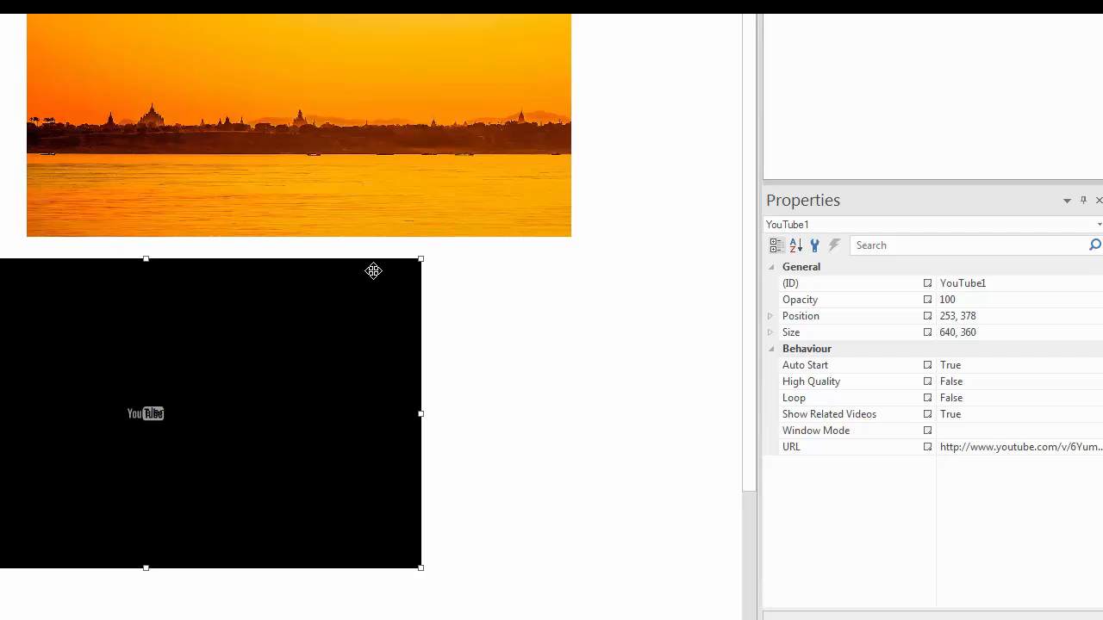
mouse_move(528, 288)
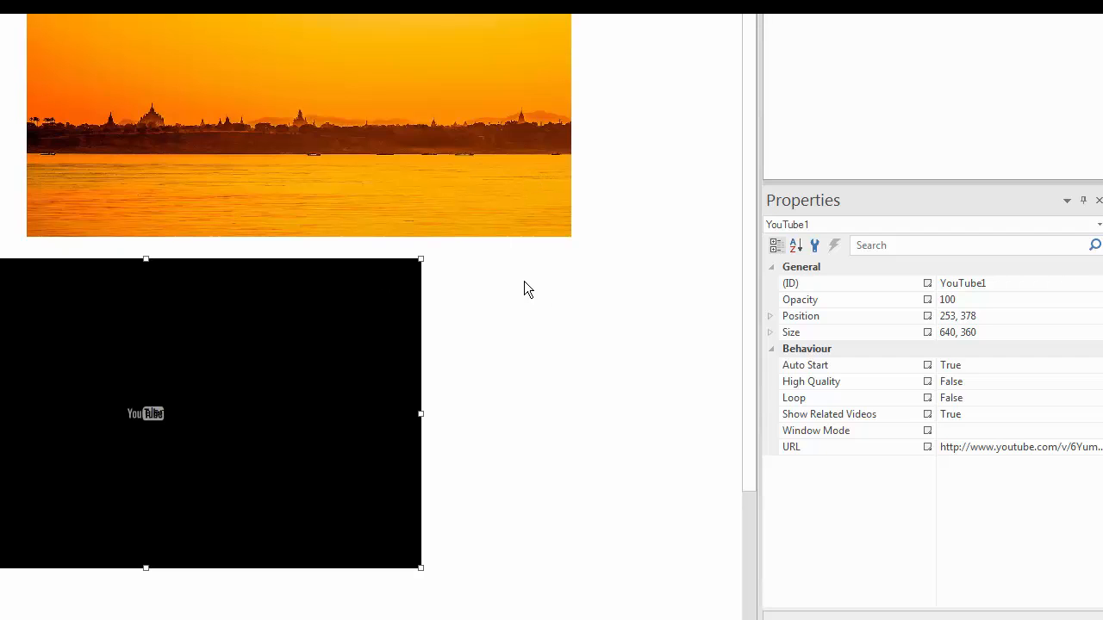
mouse_move(579, 352)
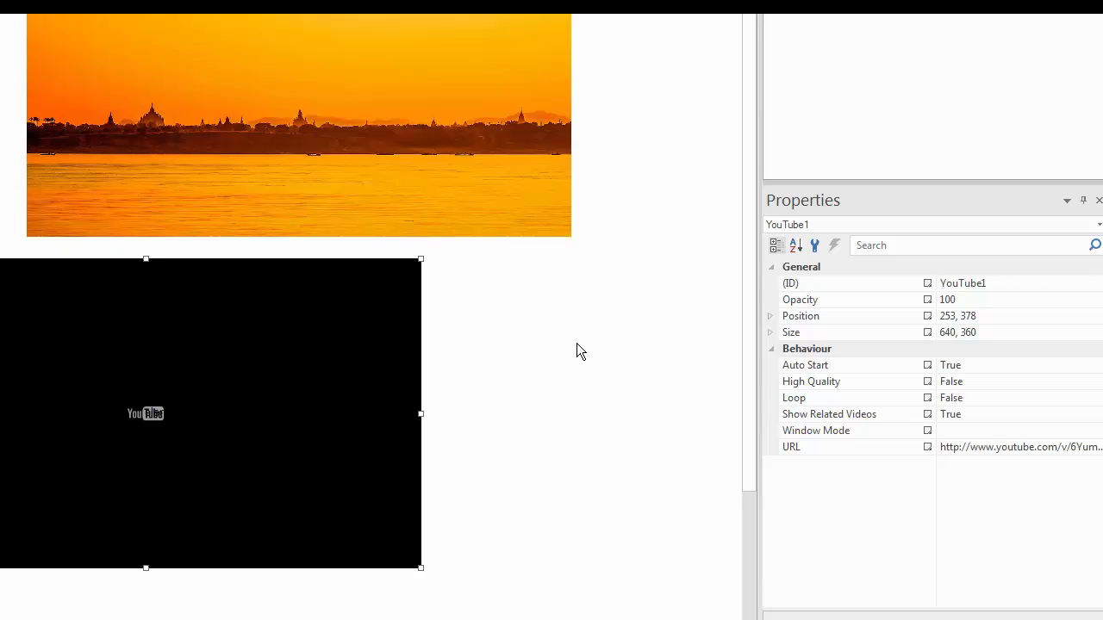
mouse_move(577, 336)
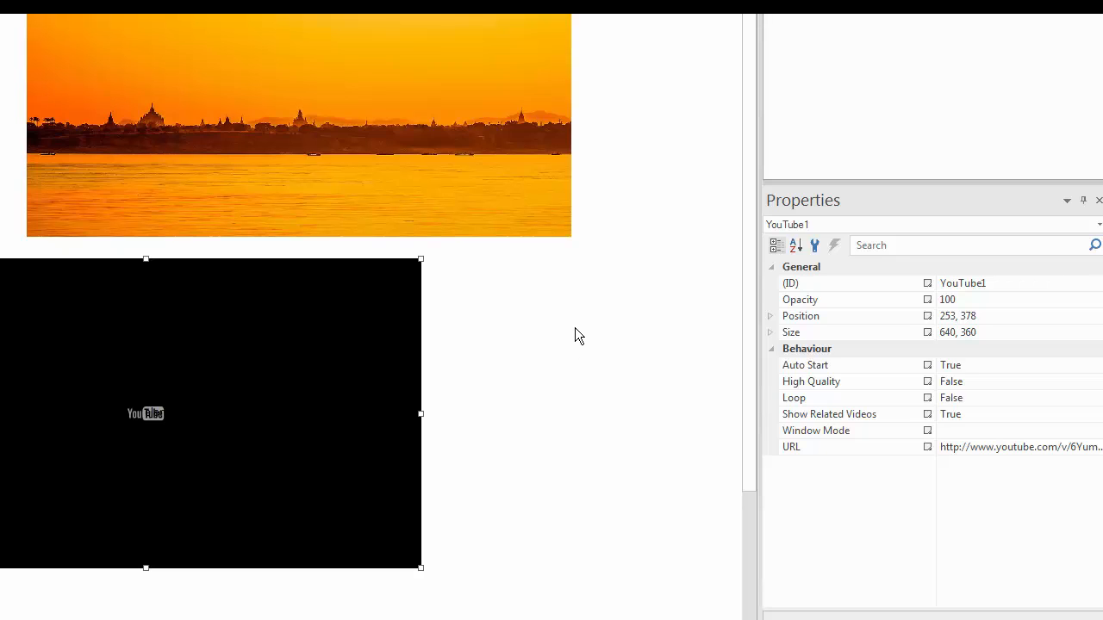